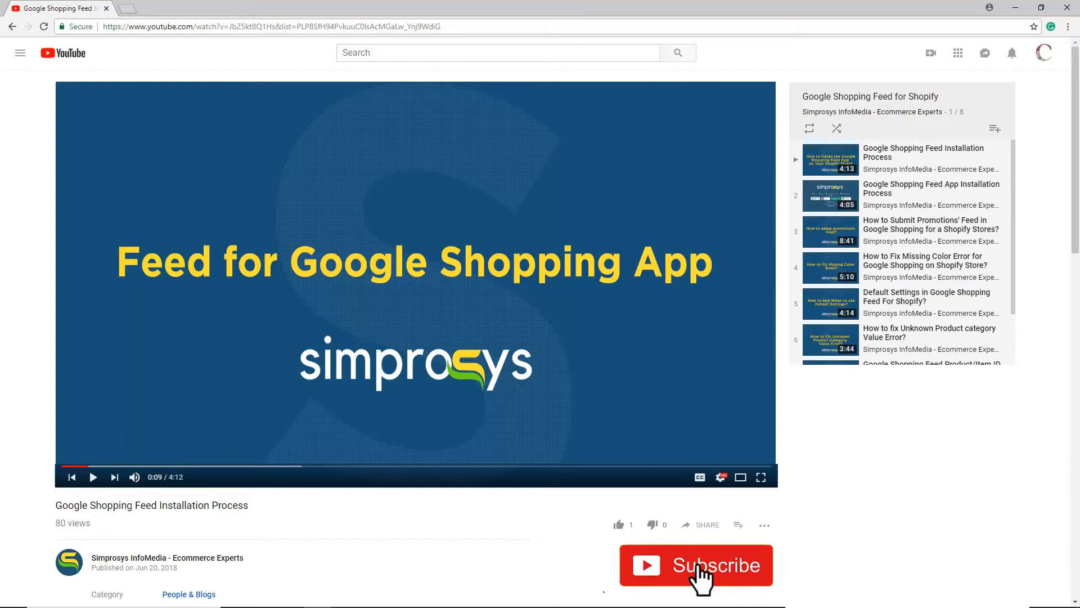
- Leave the sync settings and open Automated Rules for Feed from the Settings menu
click(696, 565)
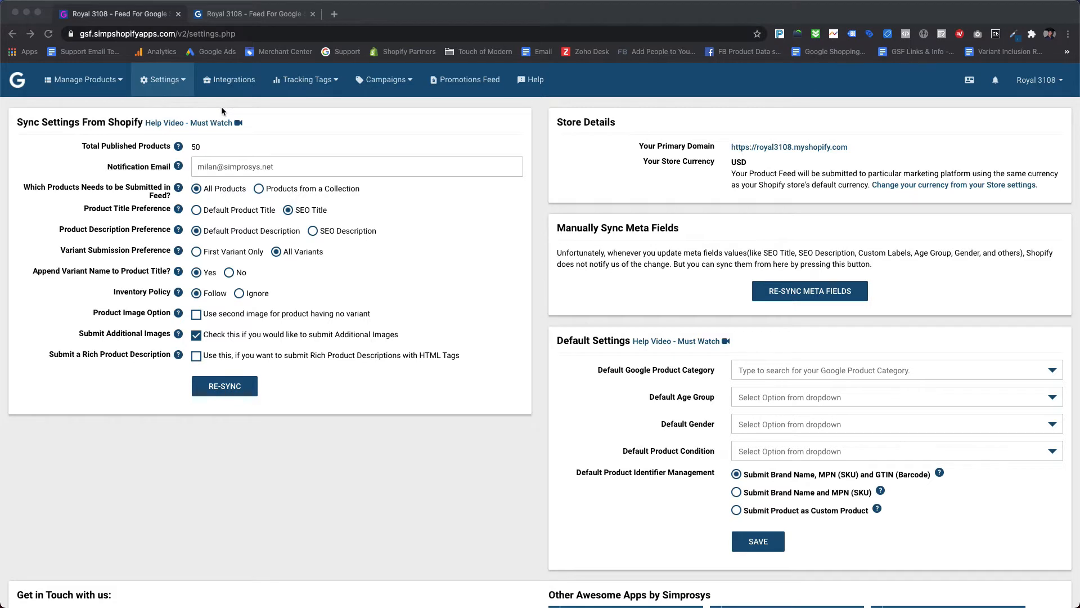
click(163, 79)
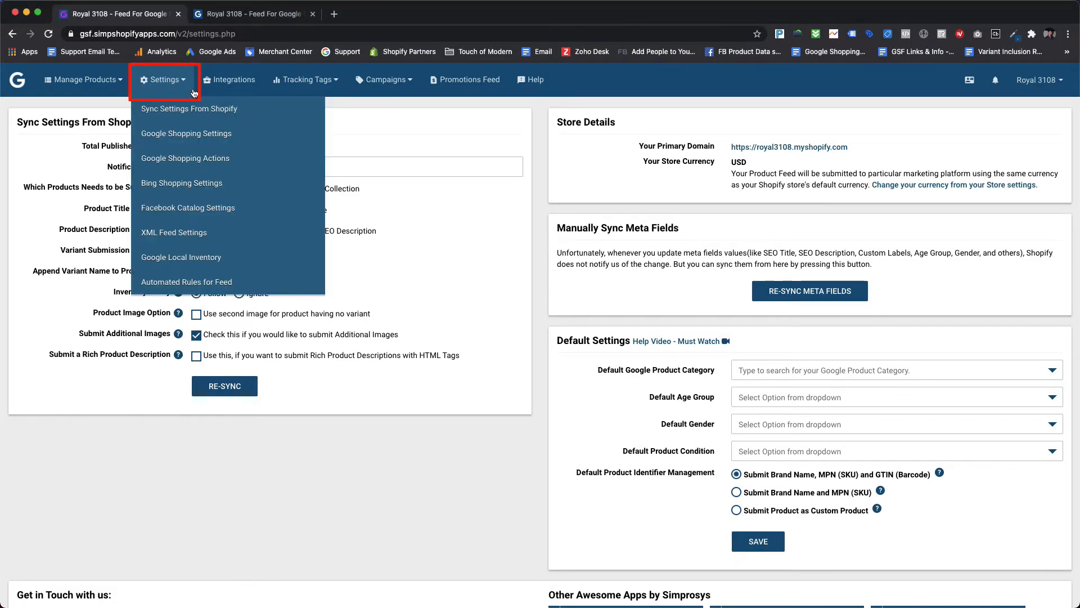
mouse_move(186, 281)
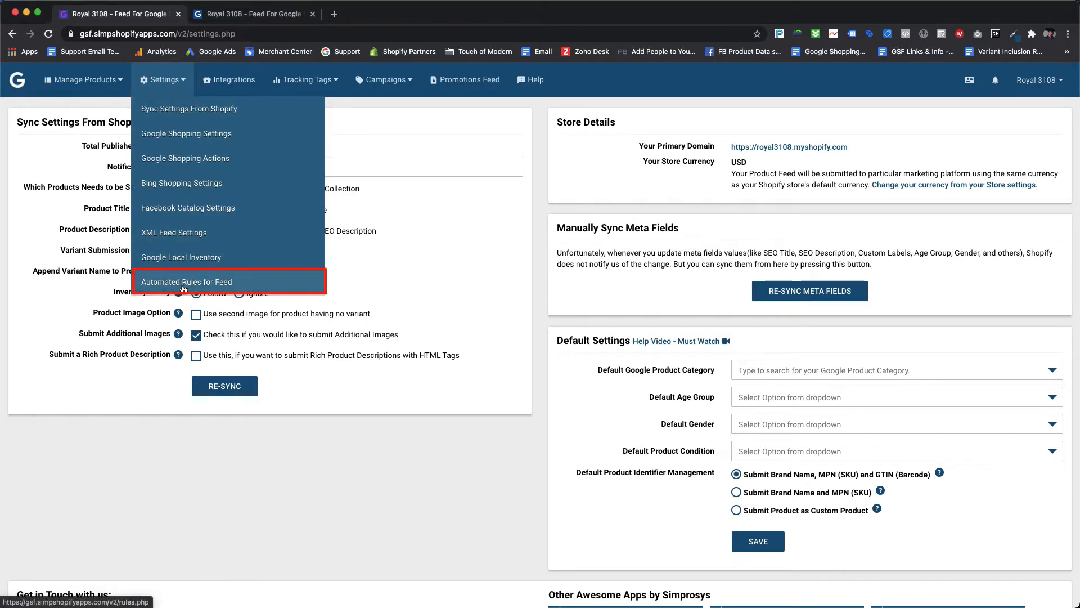
click(186, 281)
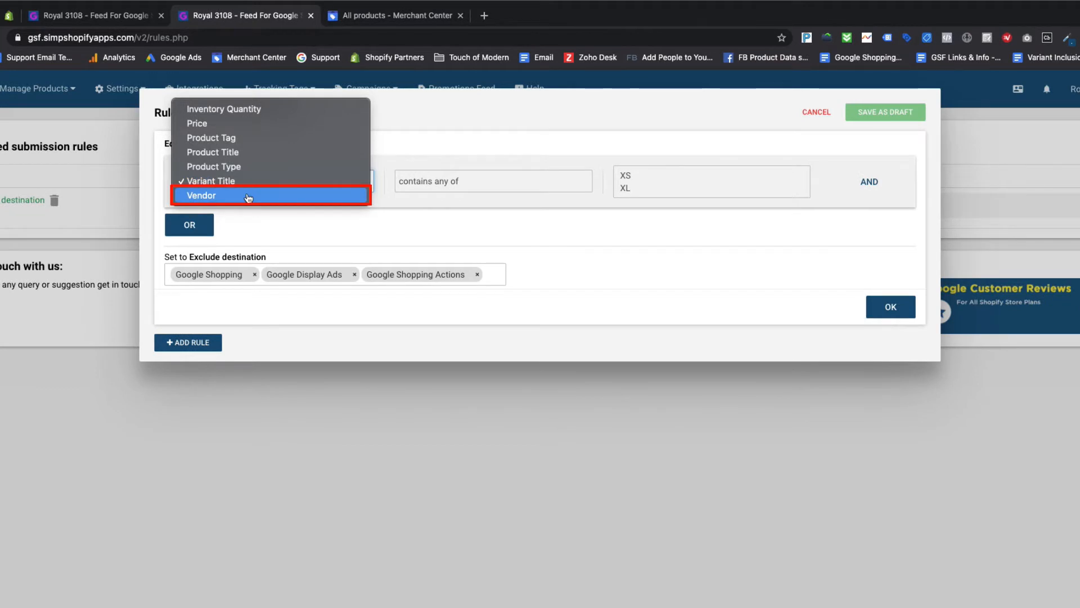
- Change the rule to Vendor equals any of Generic and Look Good Shirts, across more destinations
click(201, 195)
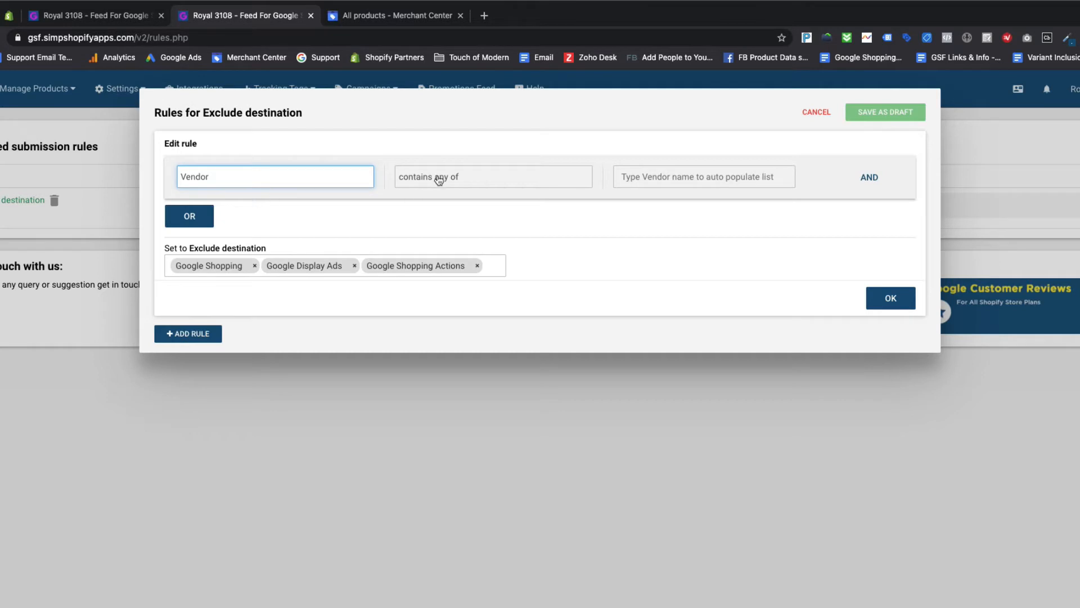
click(492, 176)
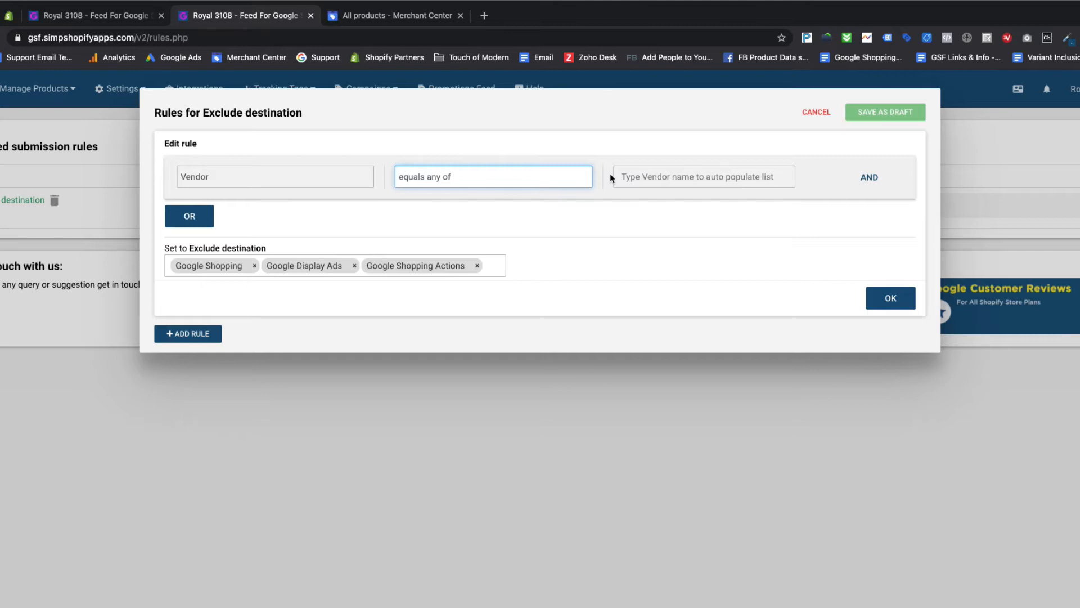
click(703, 177)
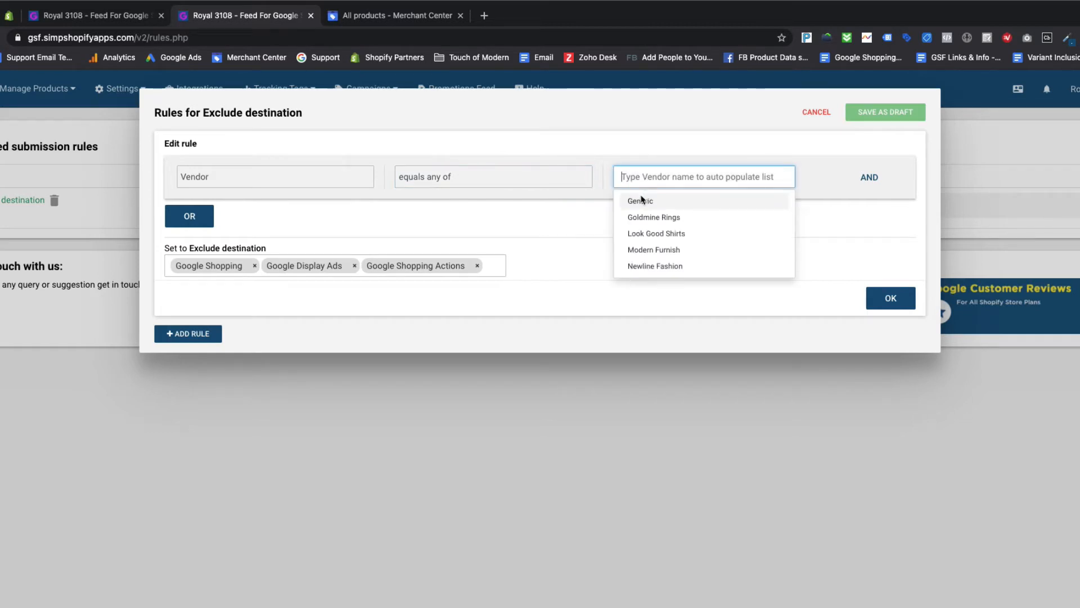
click(655, 233)
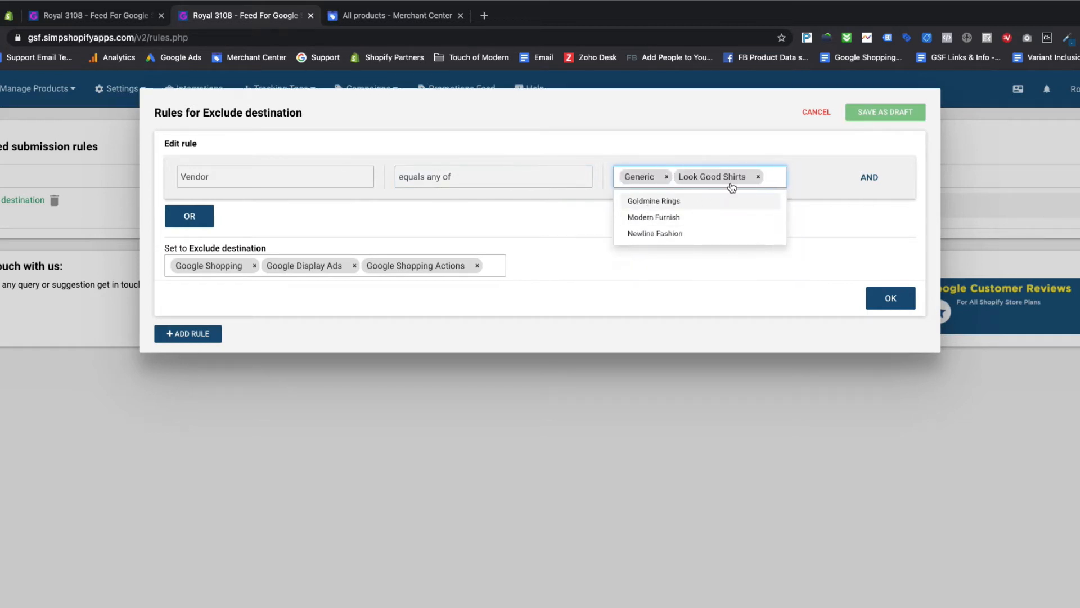
click(832, 222)
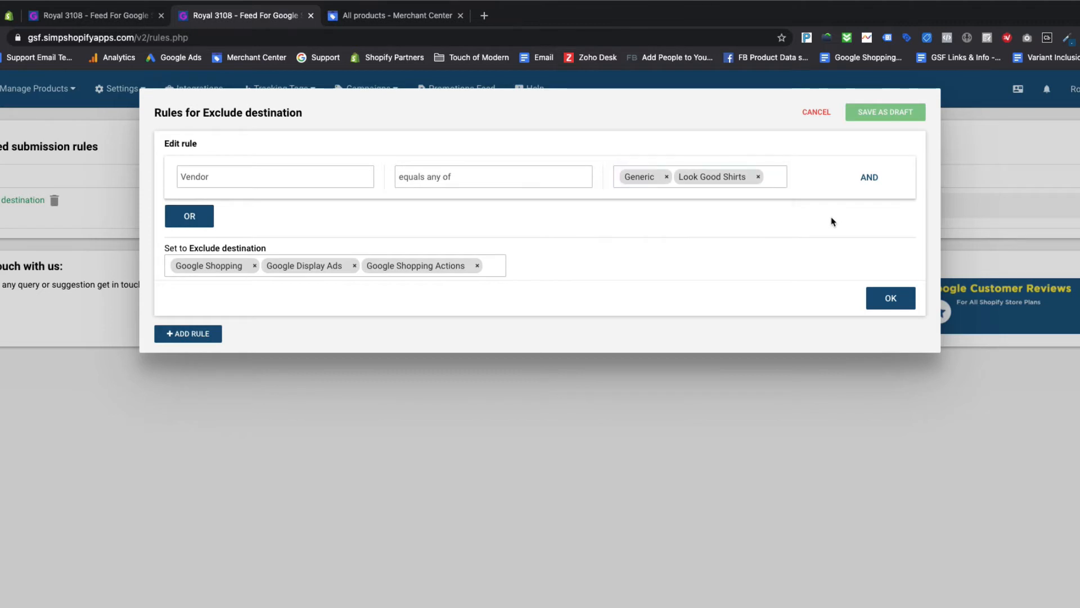
click(489, 265)
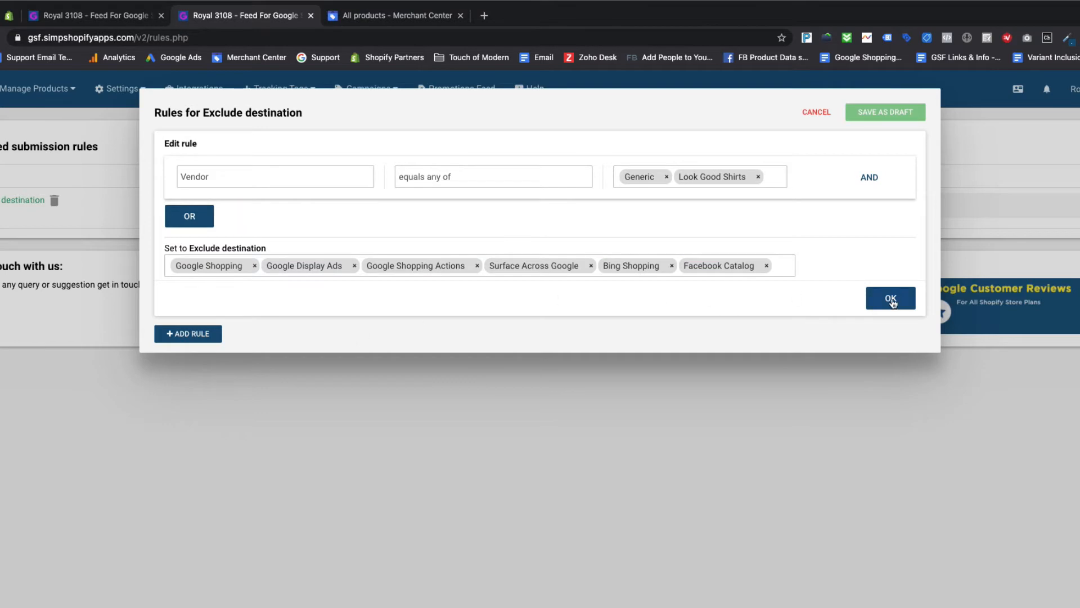
click(891, 298)
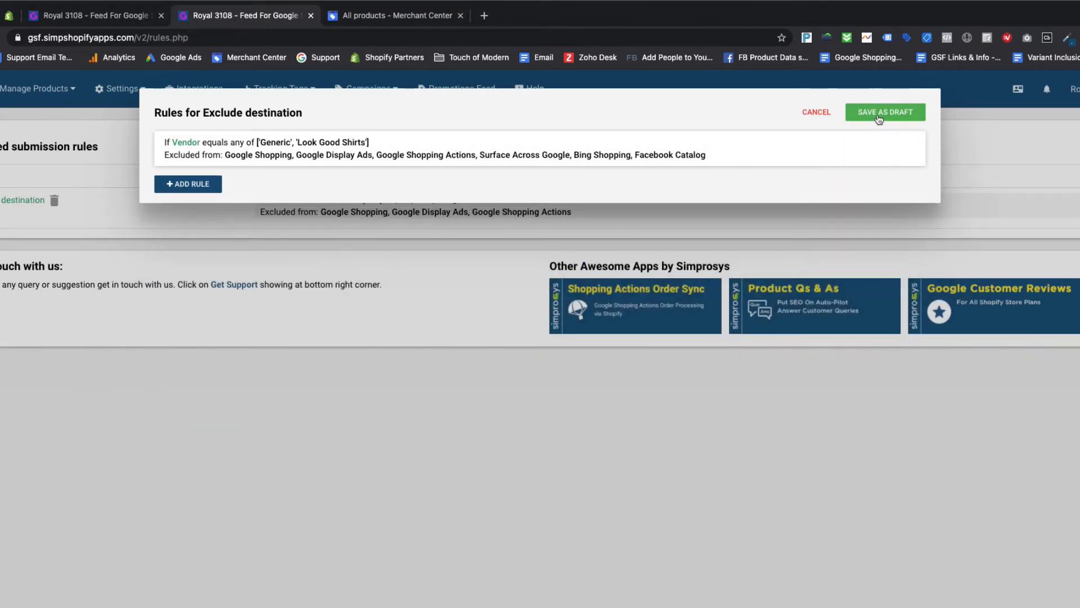
- Save the vendor rule as a draft, apply the rules, and dismiss the Success dialog
click(885, 112)
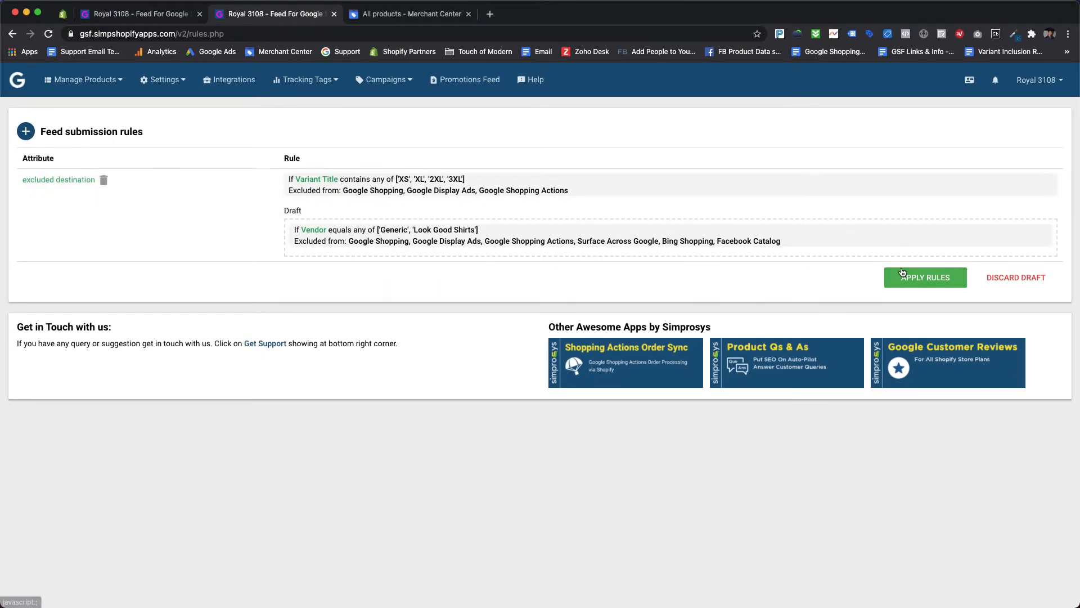
click(924, 277)
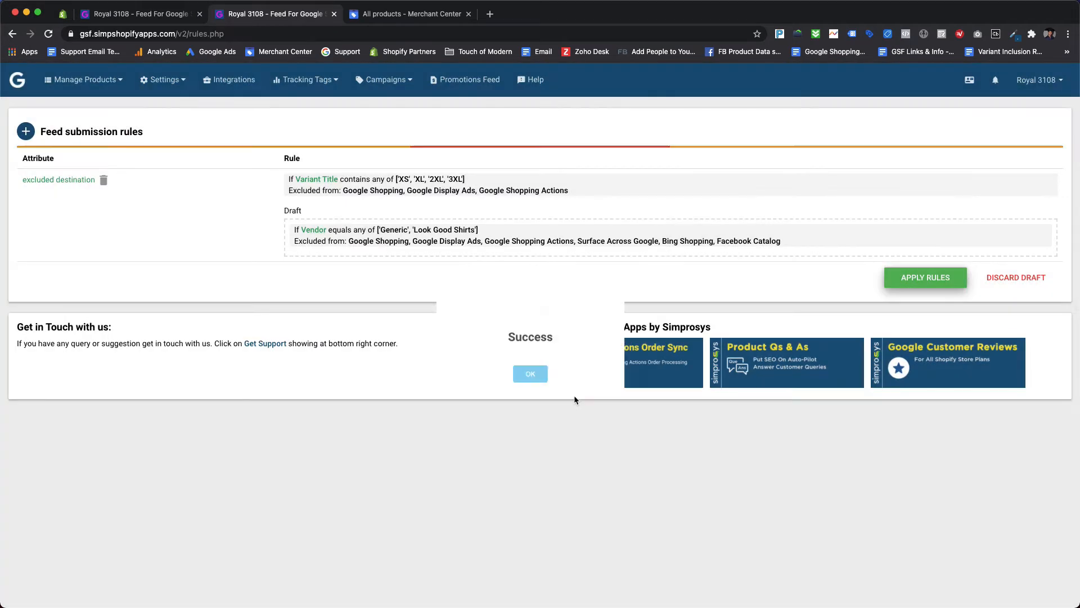
click(924, 277)
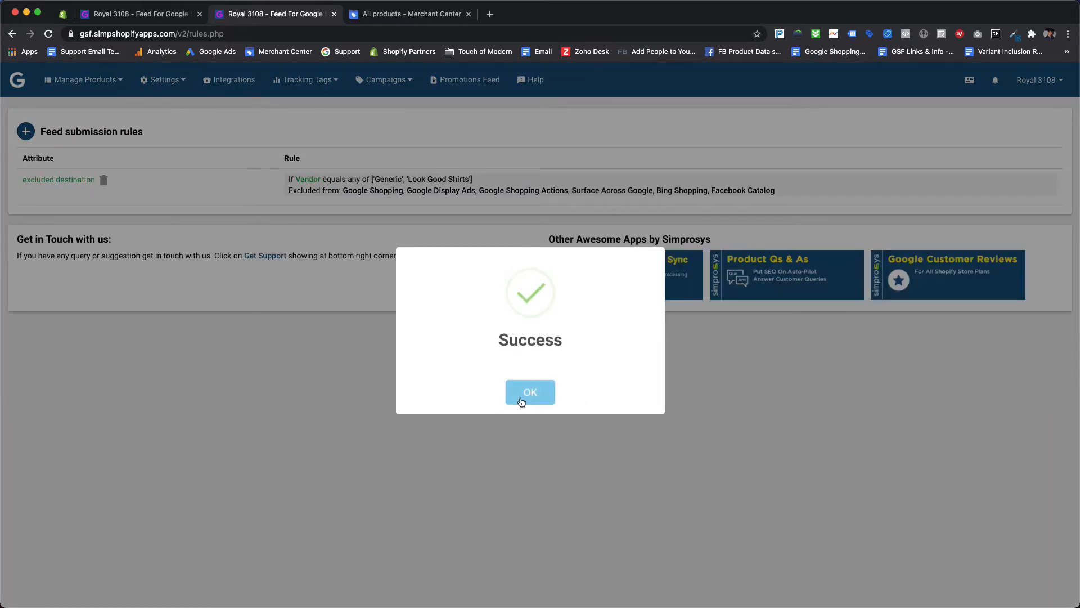
click(530, 391)
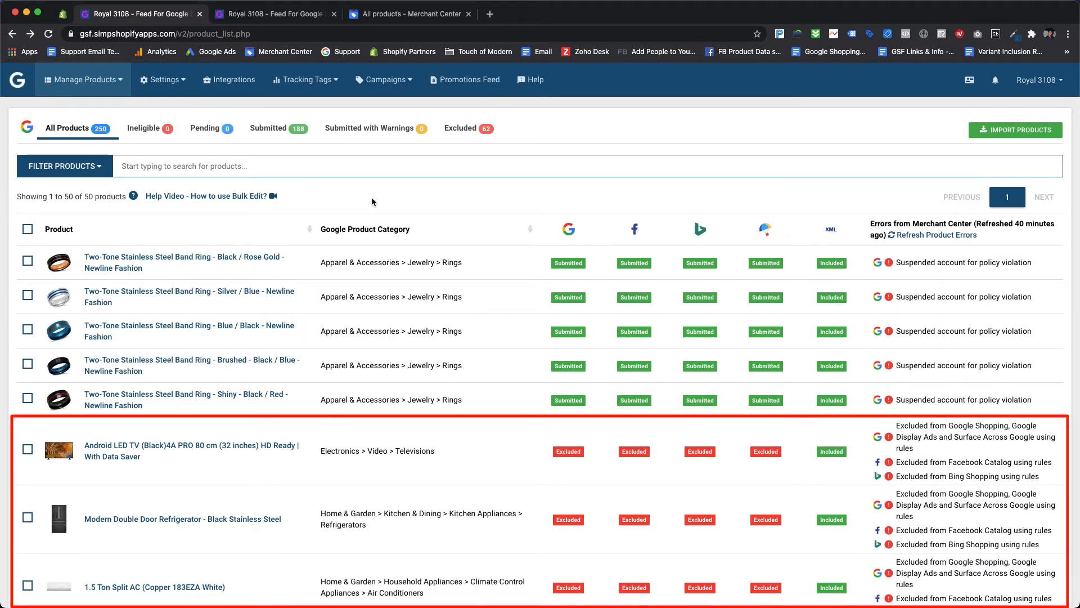
mouse_move(490, 466)
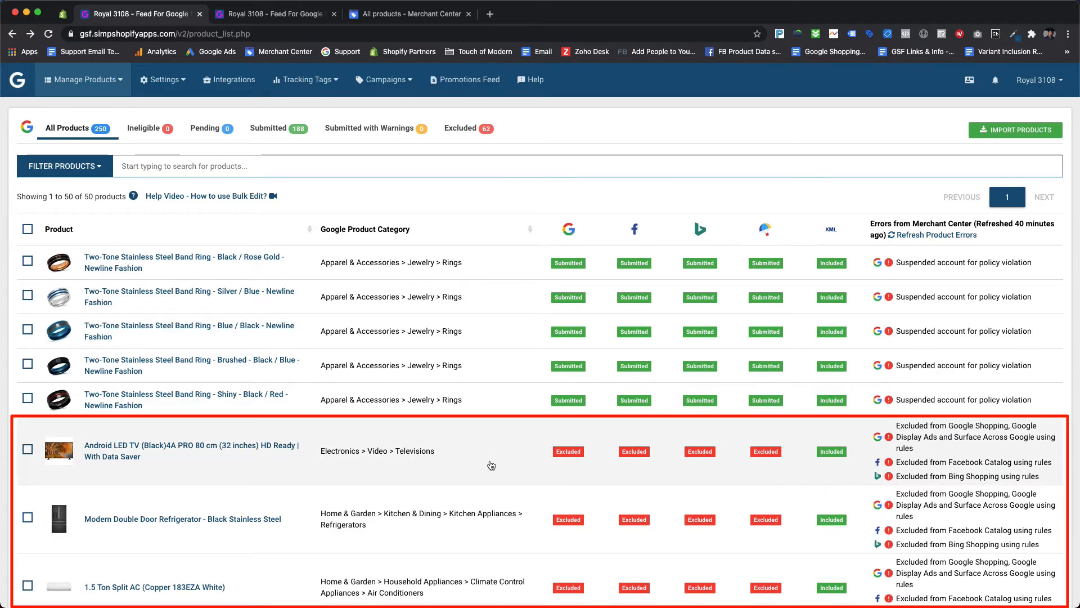
- Review the Excluded products in the list, then return to the rules page
scroll(down, 3)
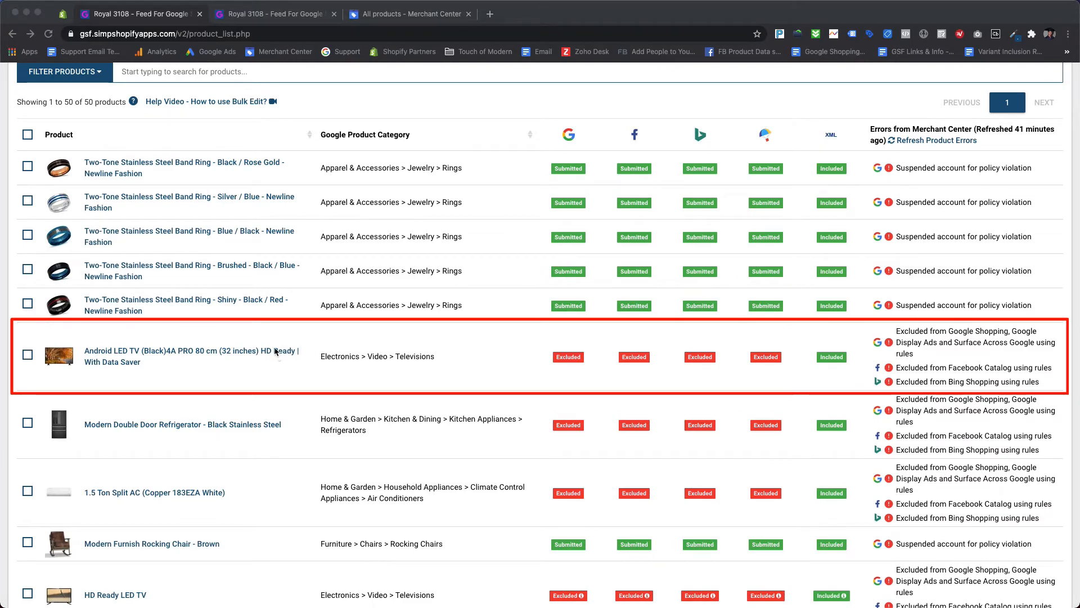
scroll(down, 3)
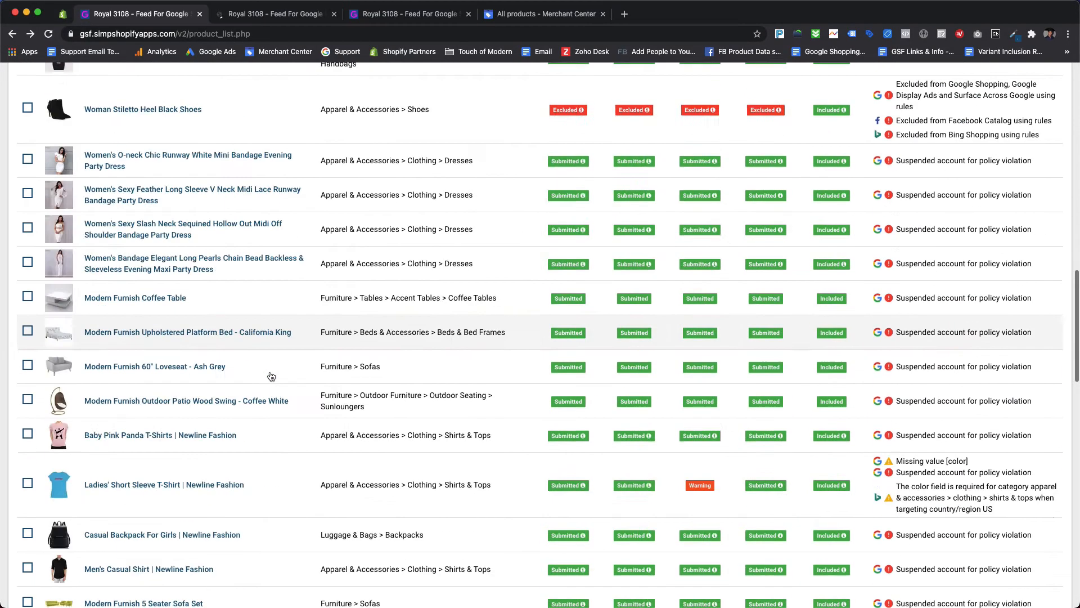
scroll(down, 3)
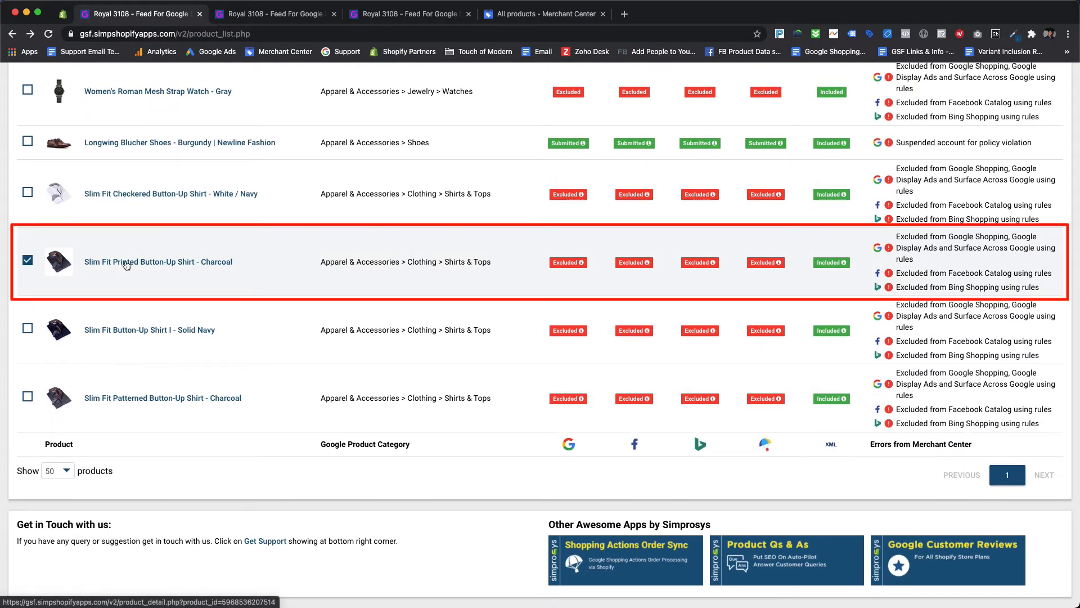
click(157, 262)
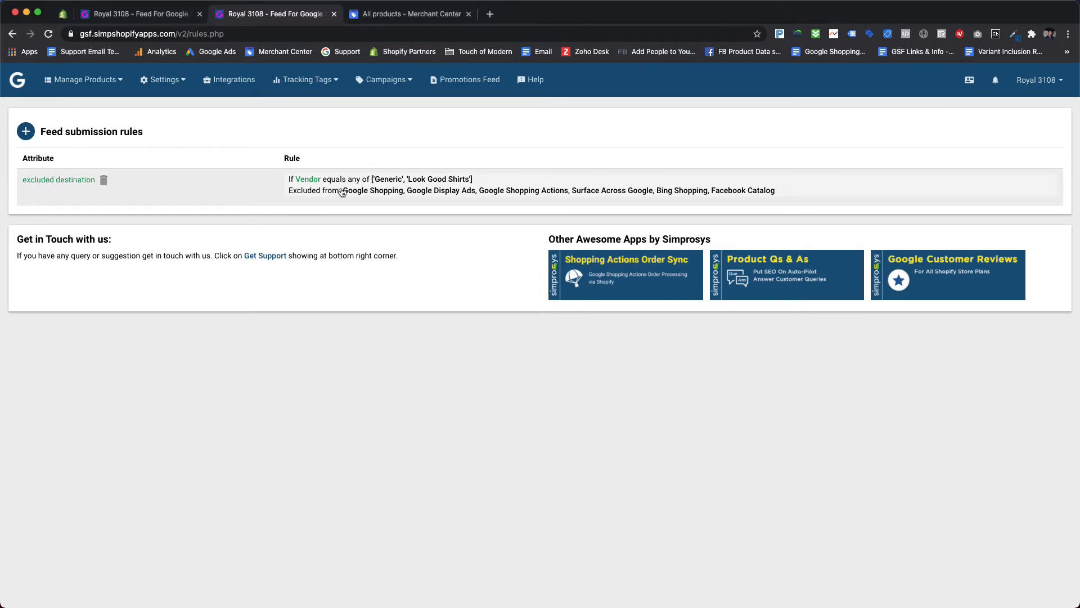
- Add an OR condition to the vendor rule: Product Type starts with Women's
click(58, 178)
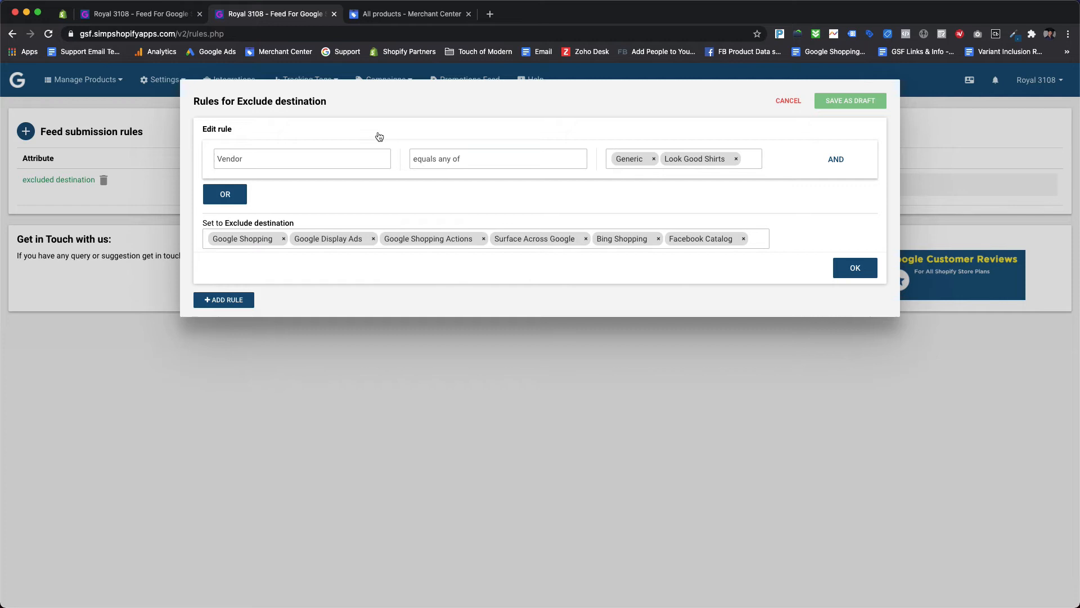
mouse_move(346, 147)
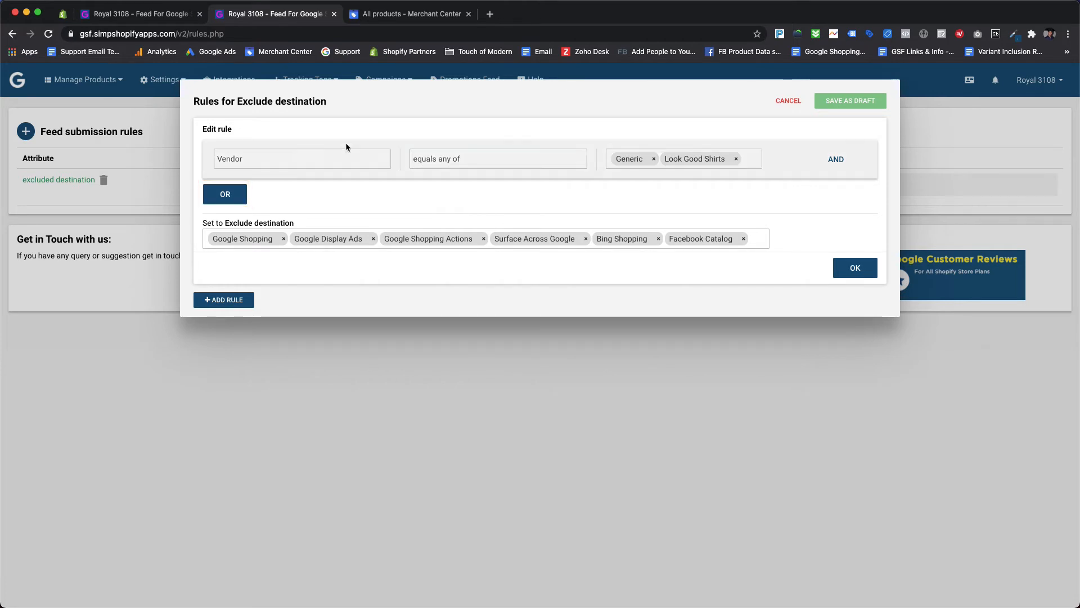
click(225, 193)
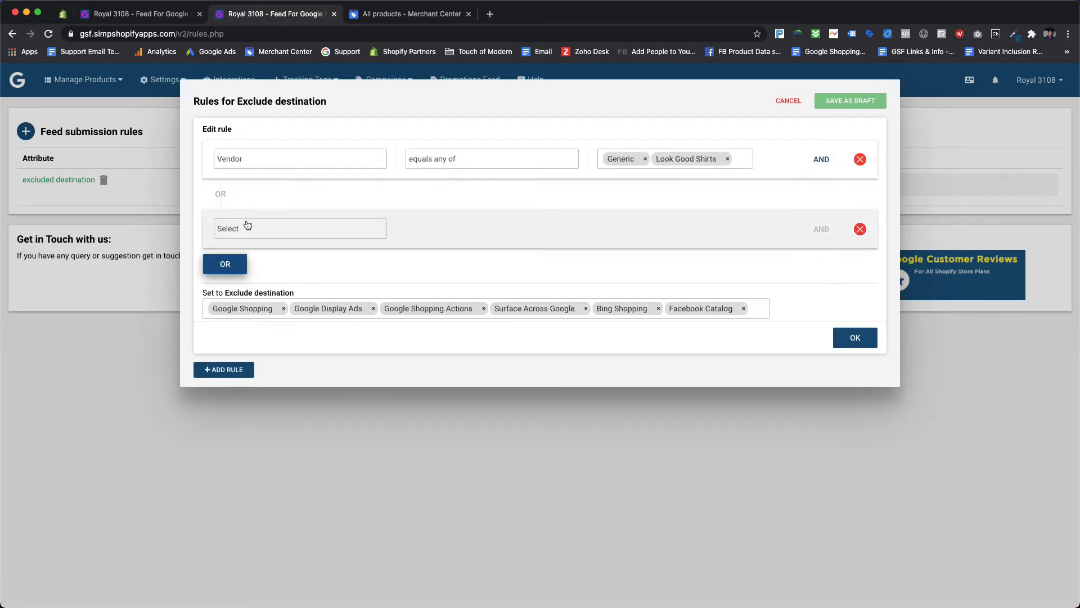
click(299, 227)
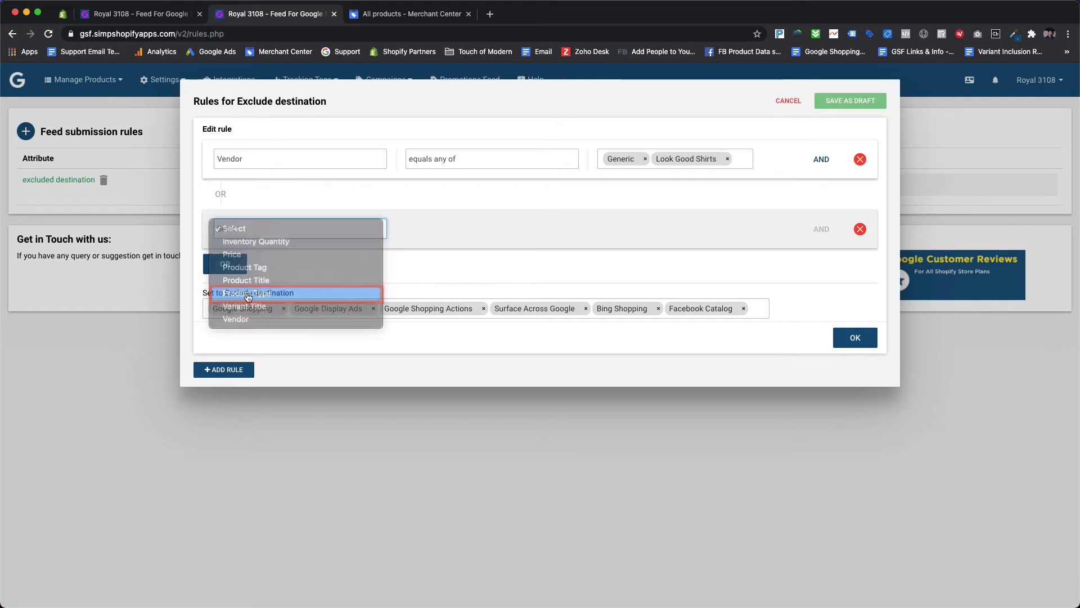
click(243, 293)
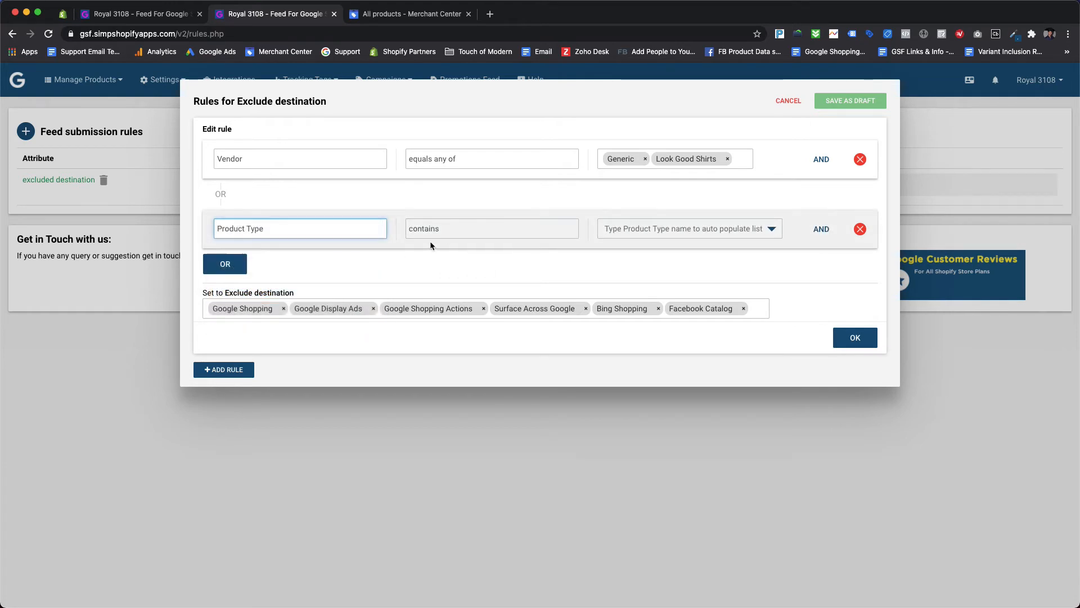
click(492, 228)
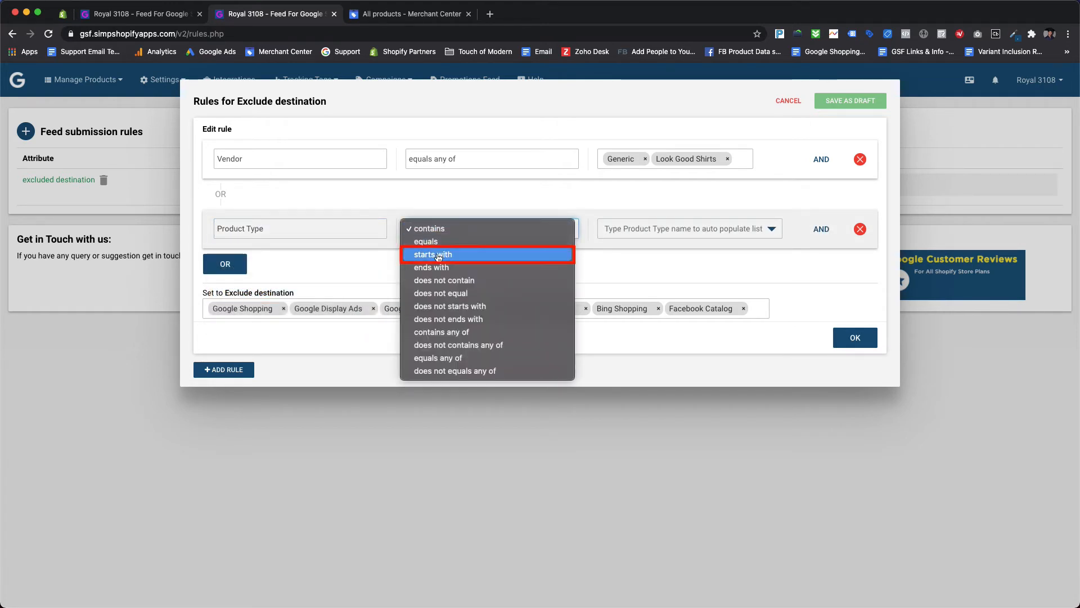
click(432, 254)
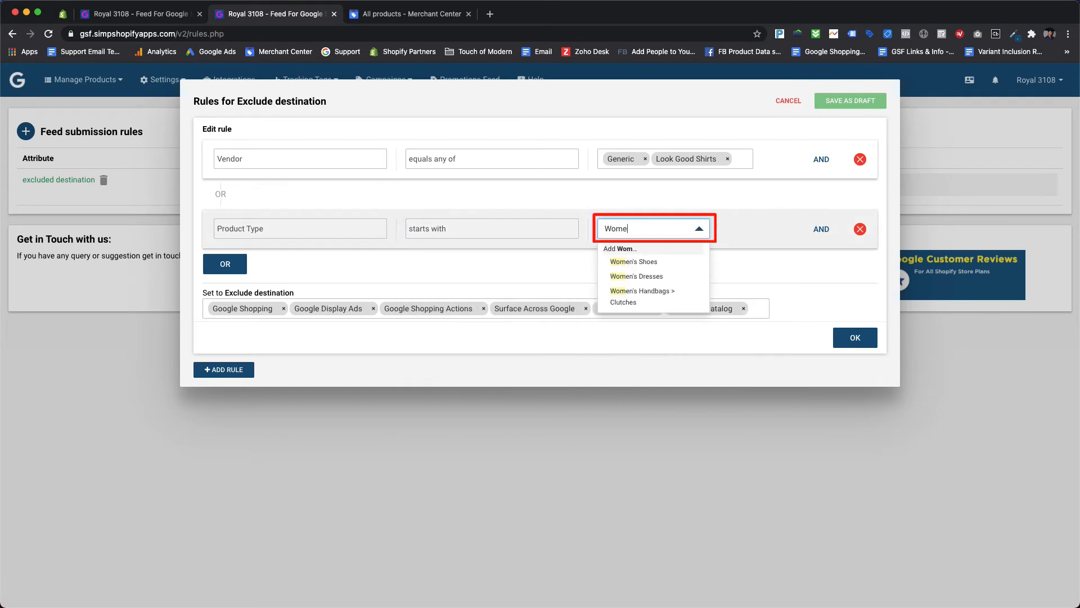
text(n's)
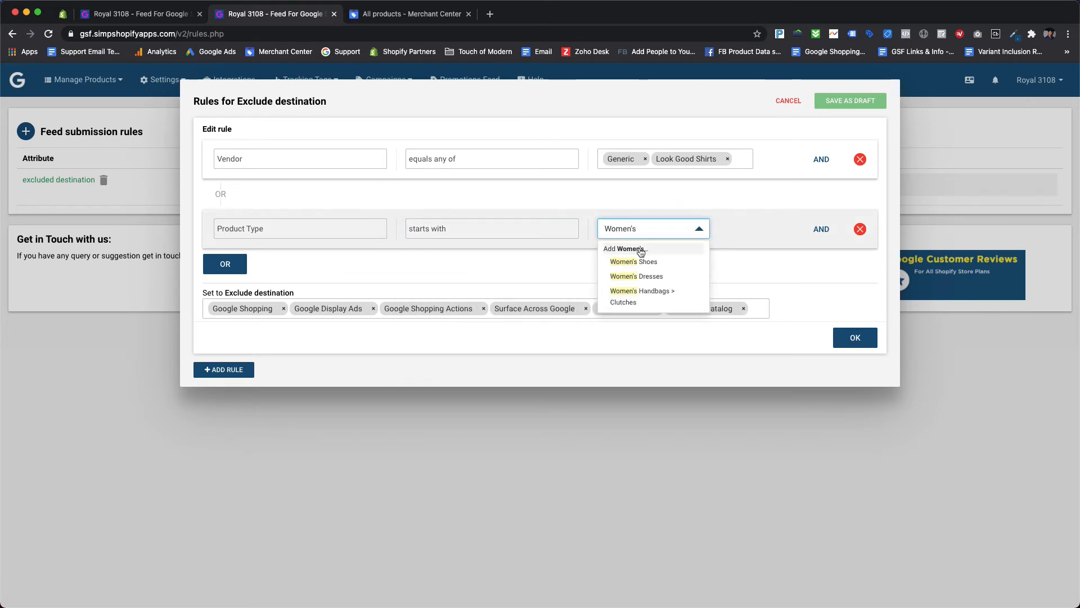
click(624, 249)
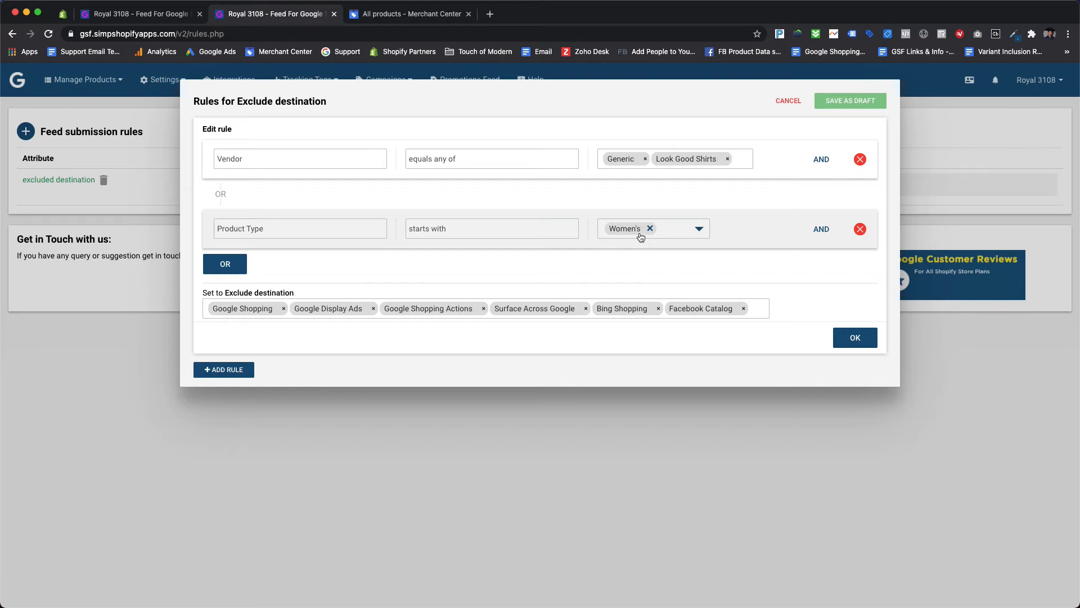
mouse_move(460, 277)
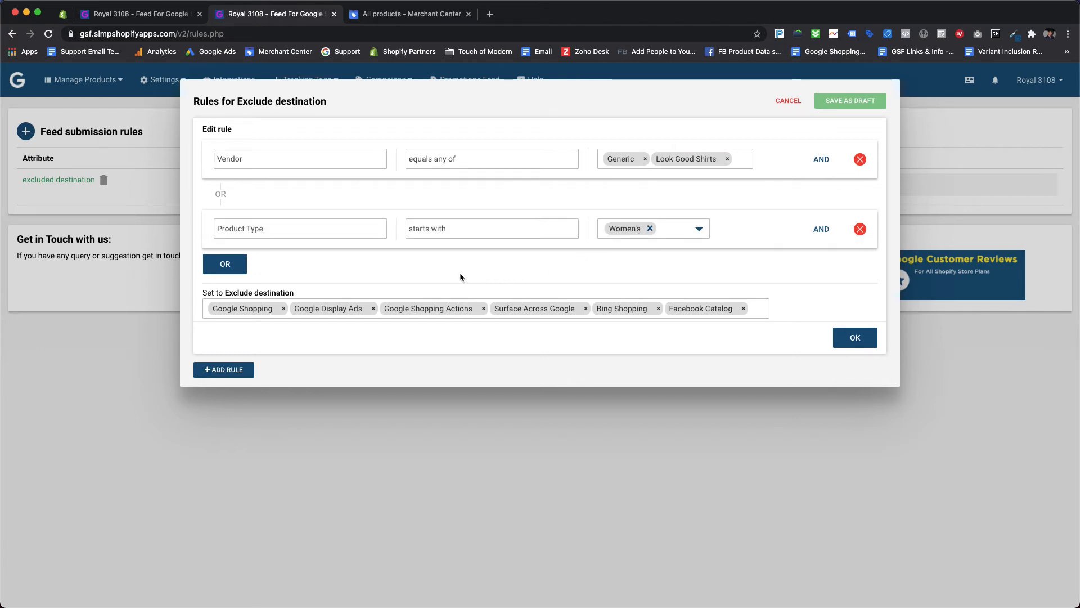
- Add a third OR condition: Product Tag equals the clothing tag
click(225, 263)
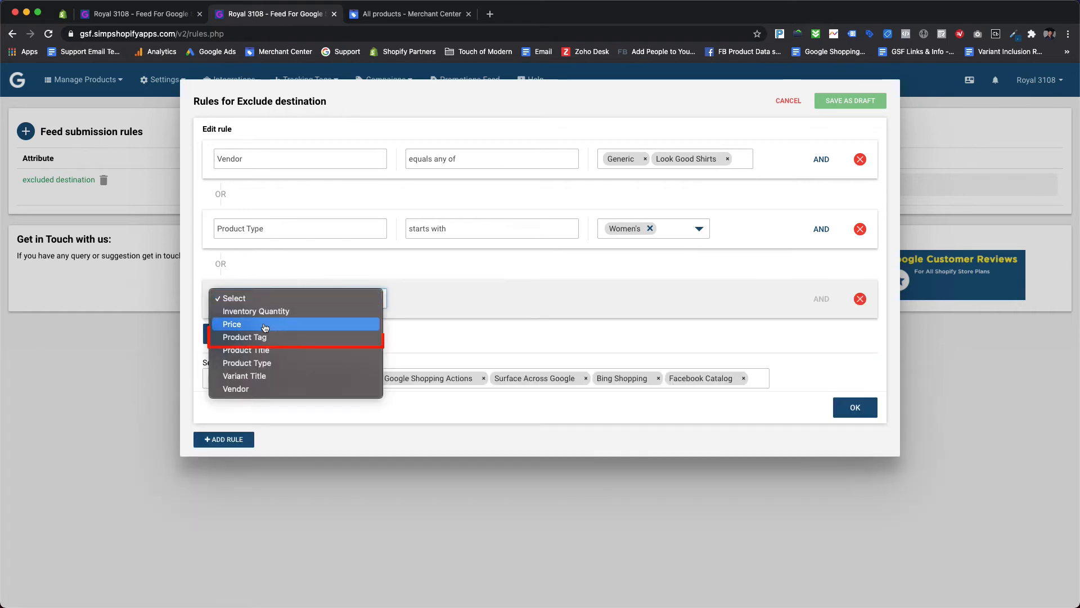
click(245, 337)
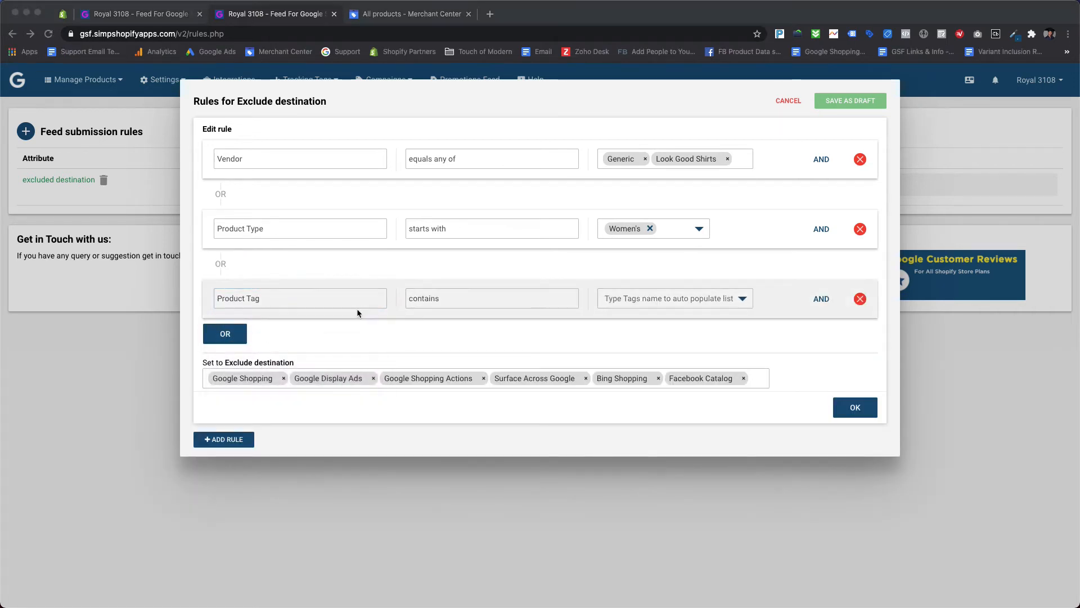
click(491, 298)
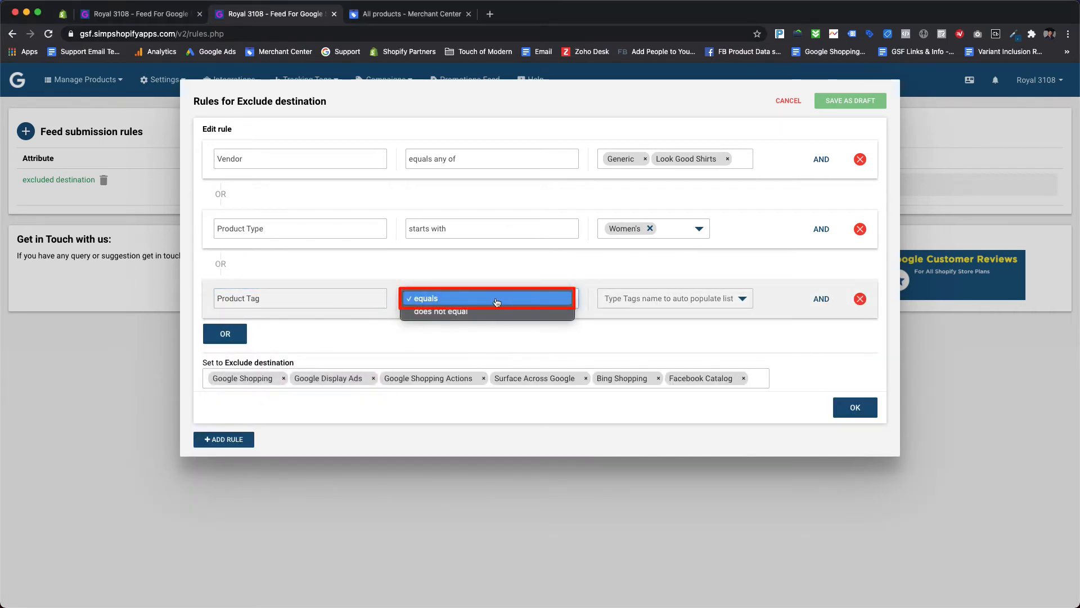
click(425, 297)
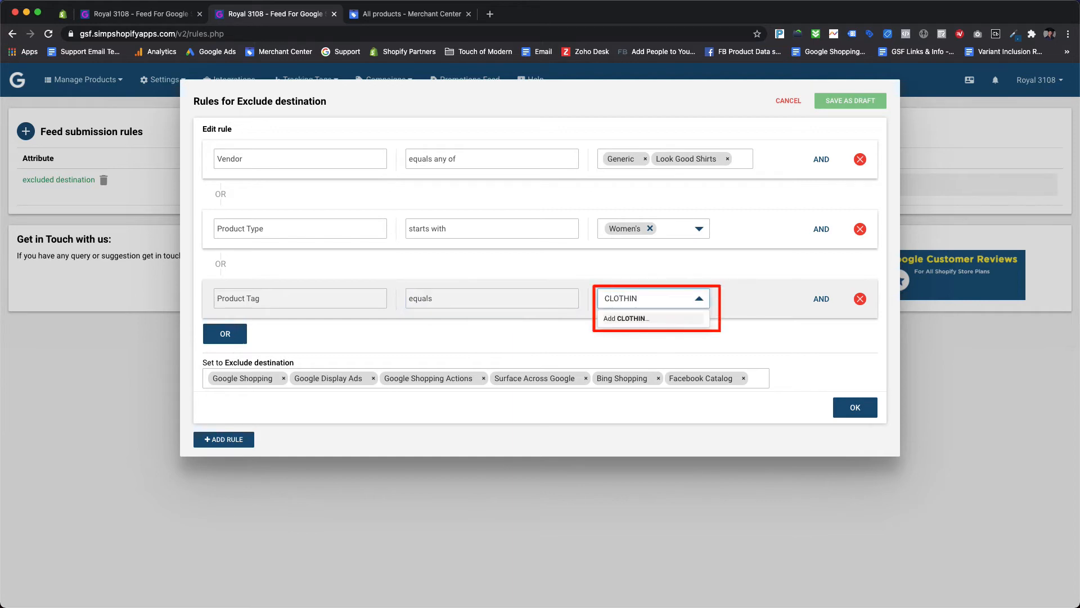
click(626, 317)
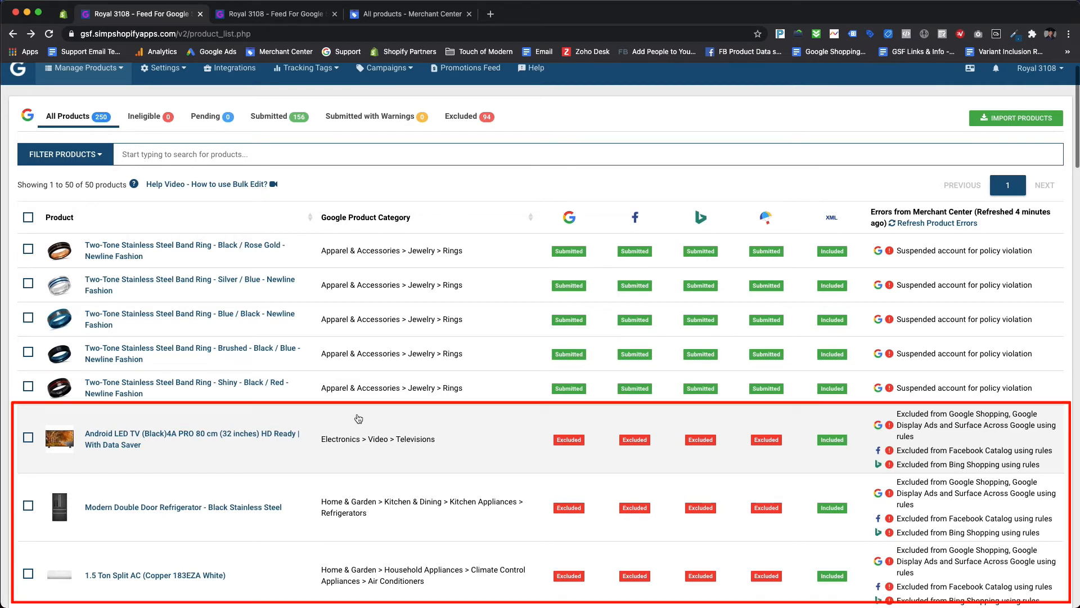
- Scroll the product list to check that the HD Ready LED TV, women's boots and party dresses are Excluded
scroll(up, 3)
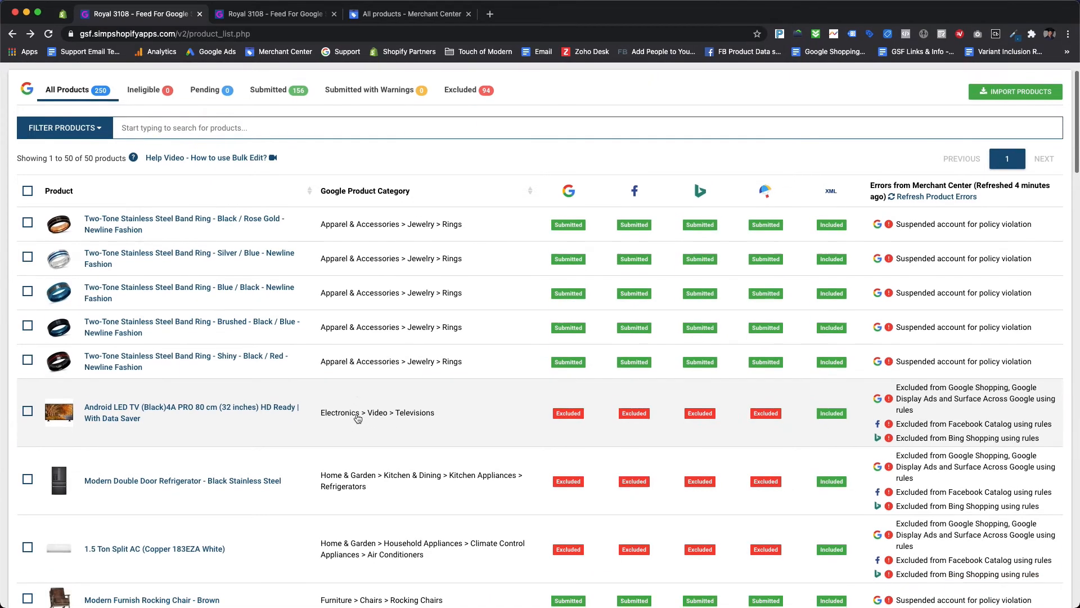
scroll(down, 3)
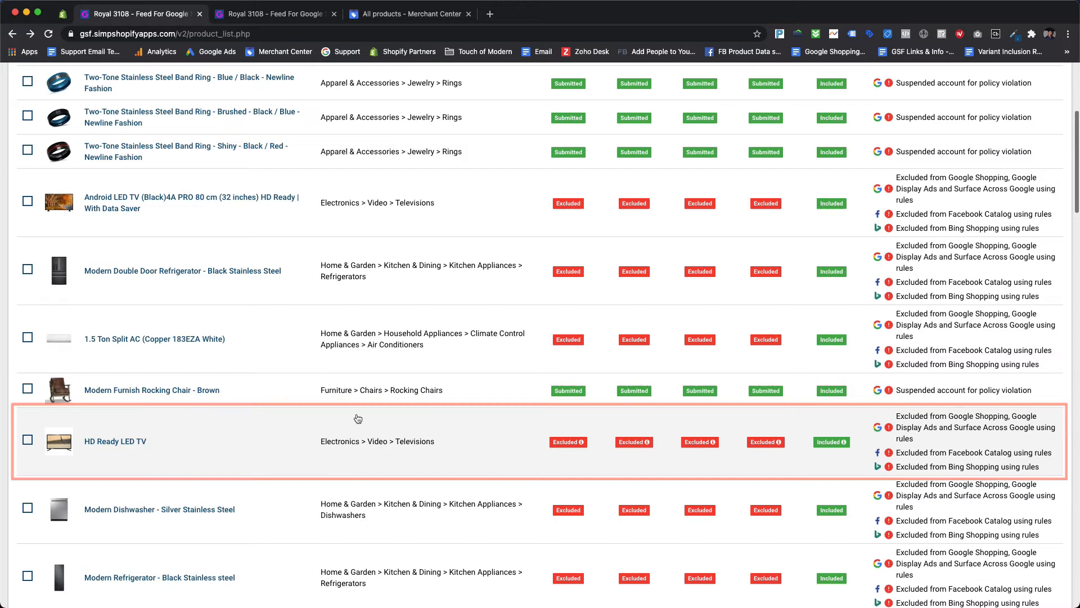
scroll(down, 3)
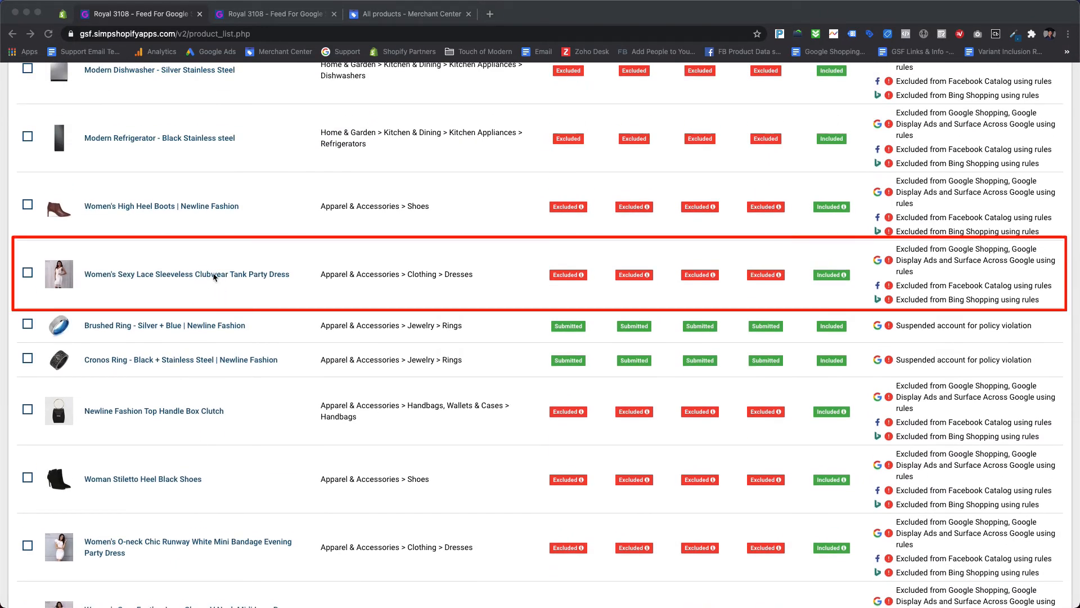
mouse_move(202, 215)
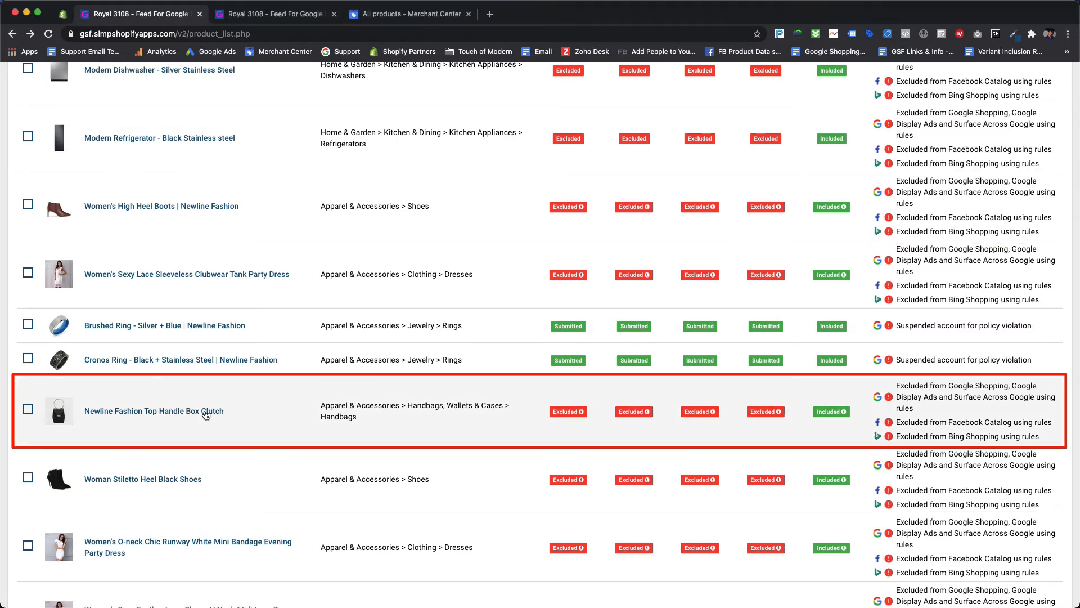
mouse_move(483, 473)
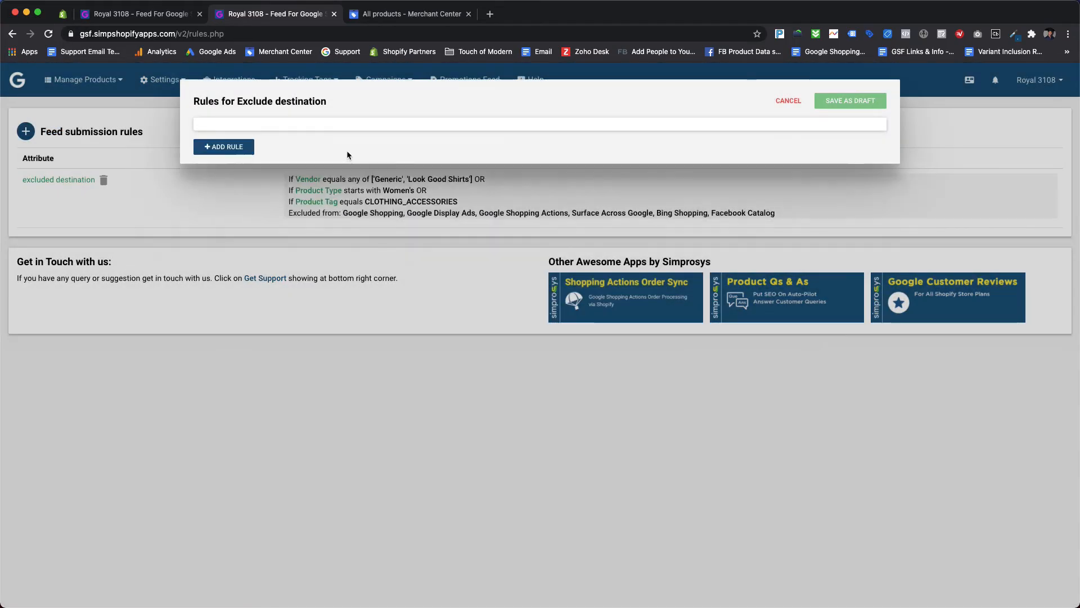
- Remove the Product Tag condition and make the vendor condition does not equal Generic
click(58, 179)
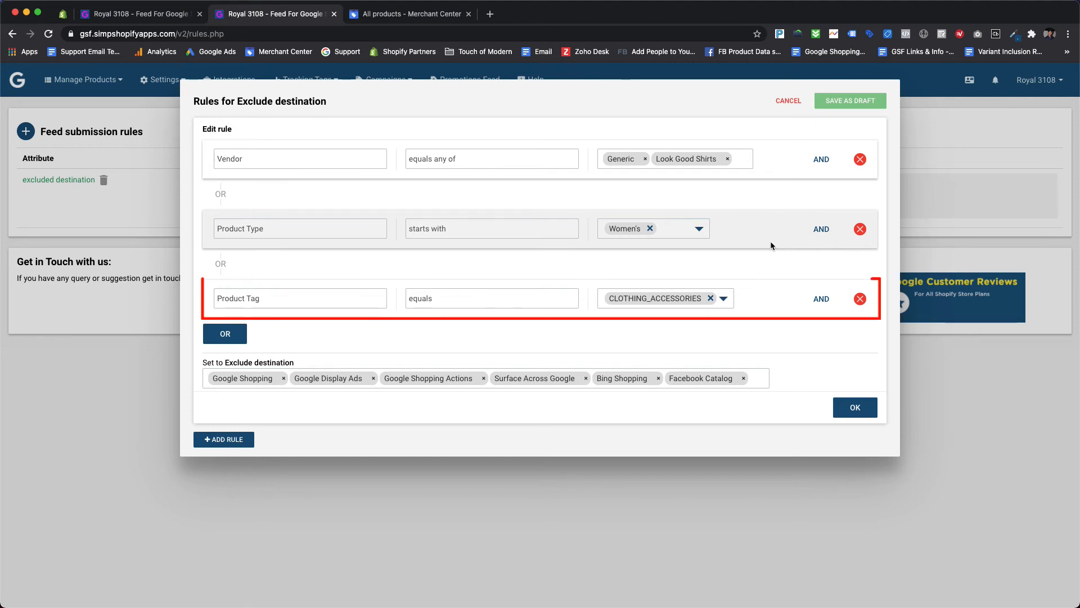
mouse_move(859, 298)
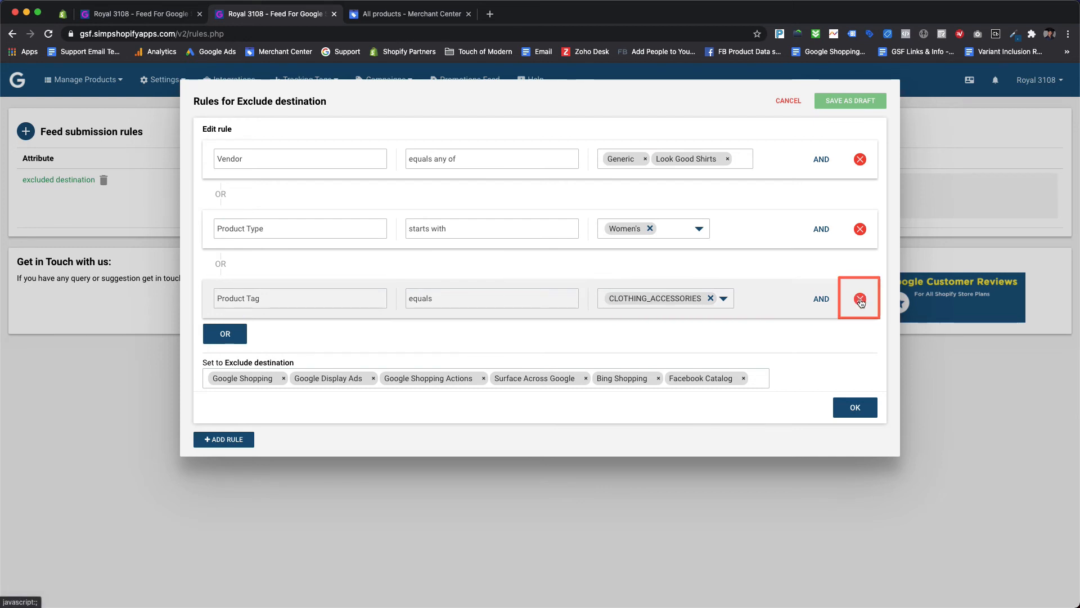
click(859, 298)
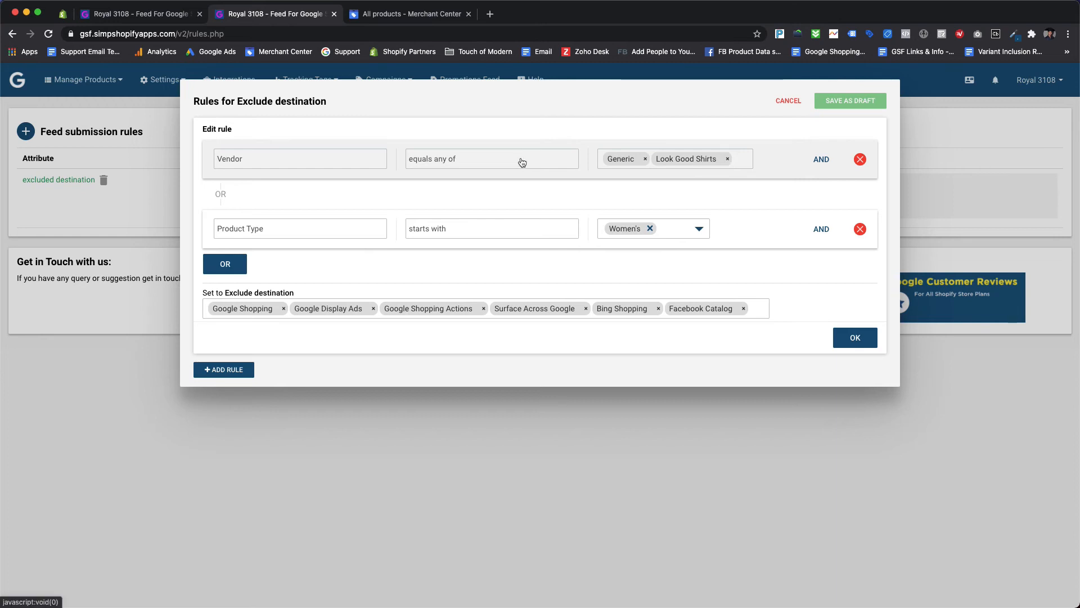
click(490, 159)
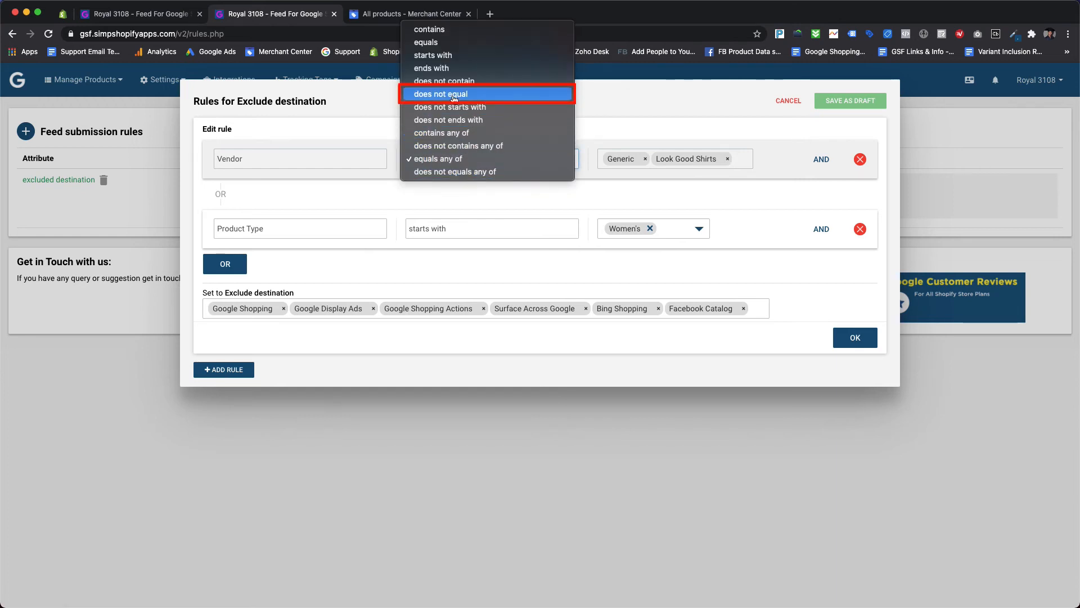
click(441, 94)
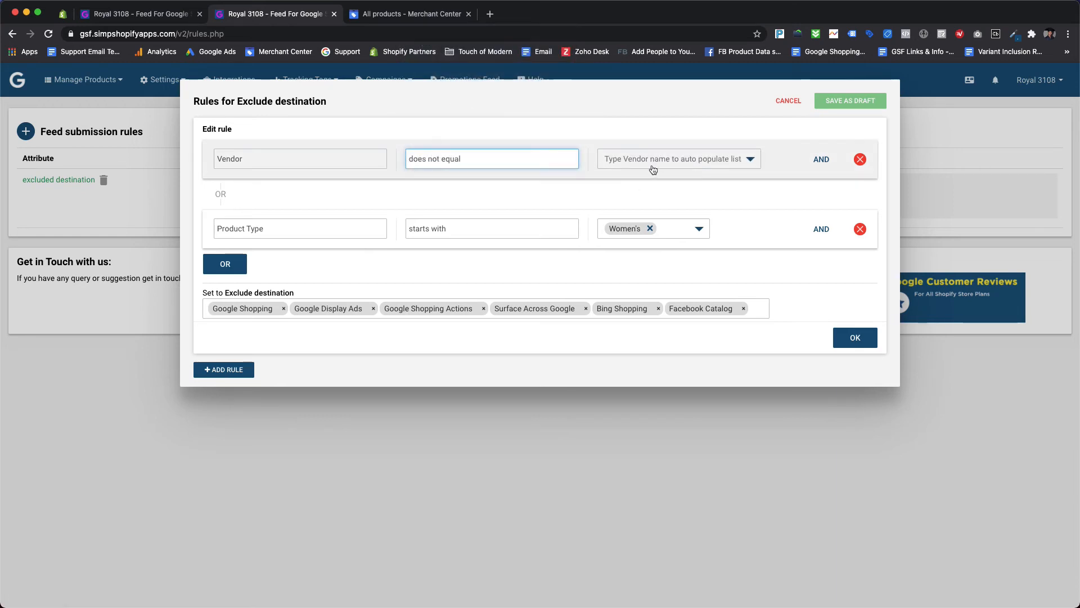
click(678, 159)
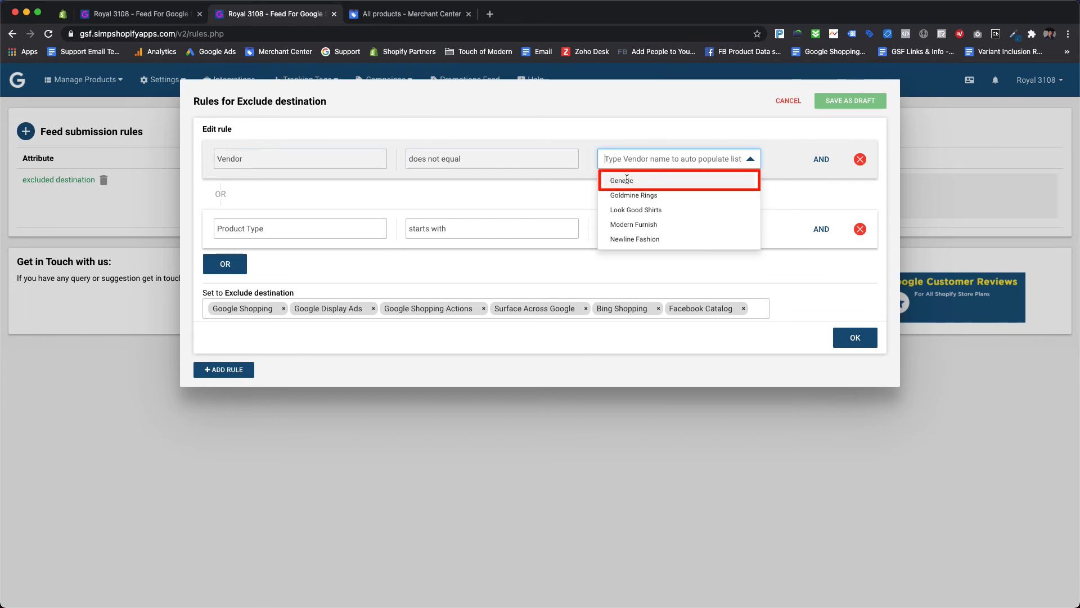
click(620, 180)
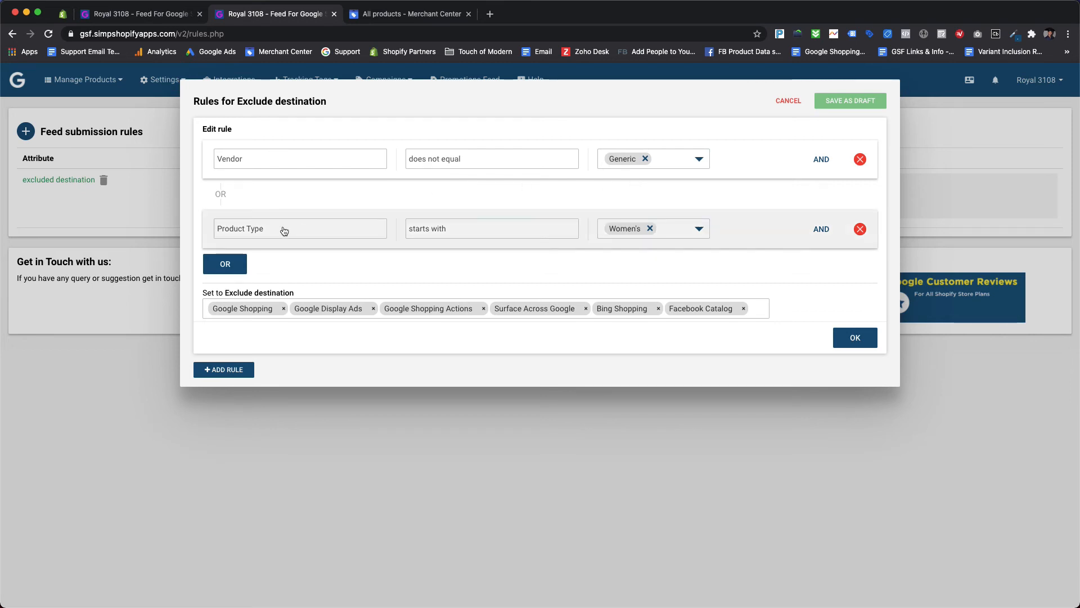
- Turn the second condition into Vendor does not equal Goldmine Rings
click(298, 228)
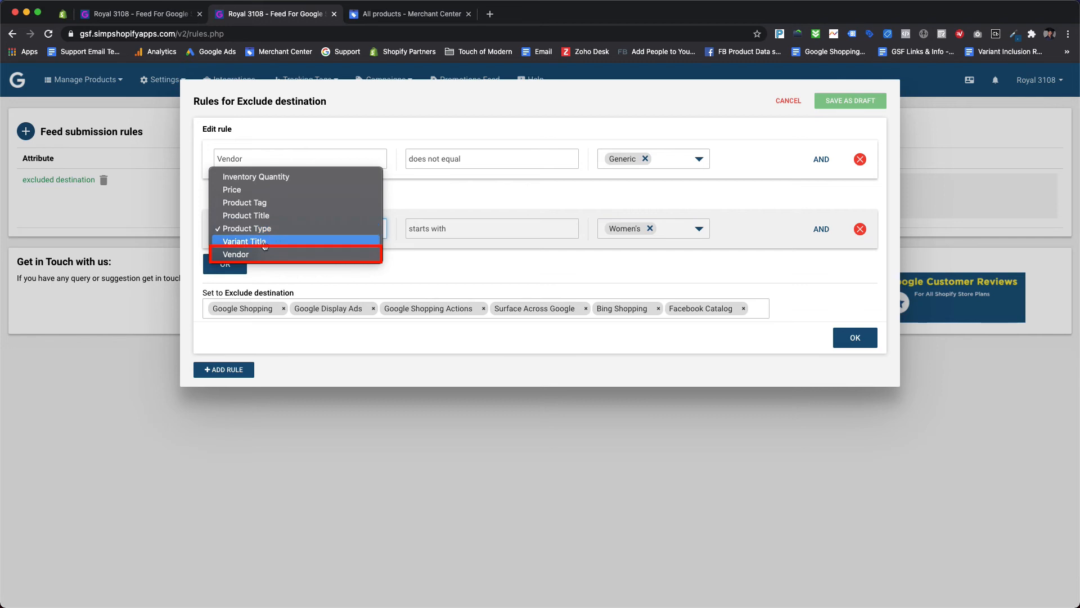
click(237, 254)
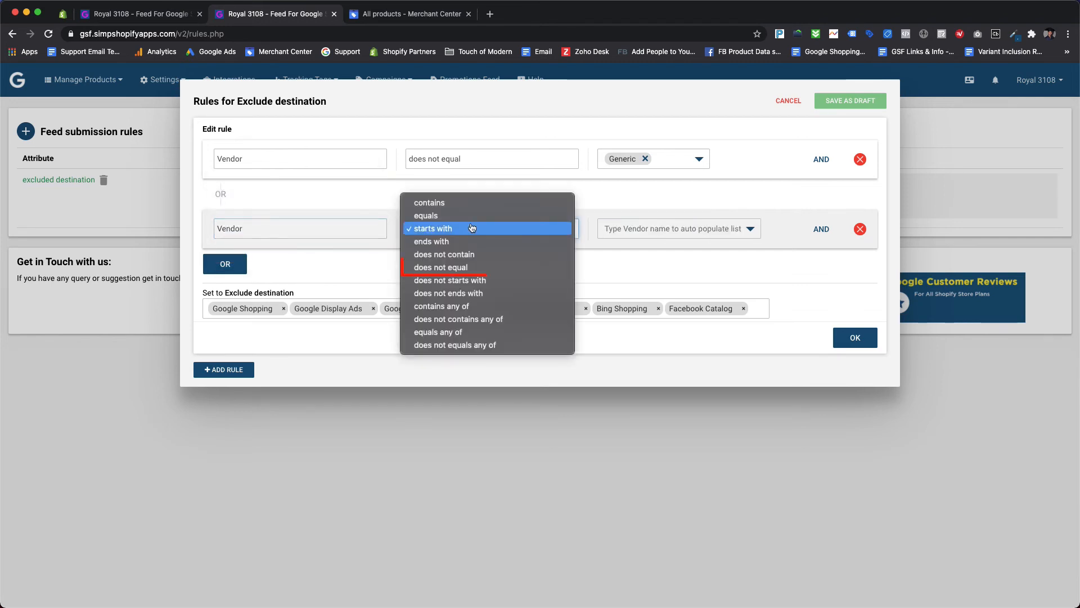
mouse_move(448, 293)
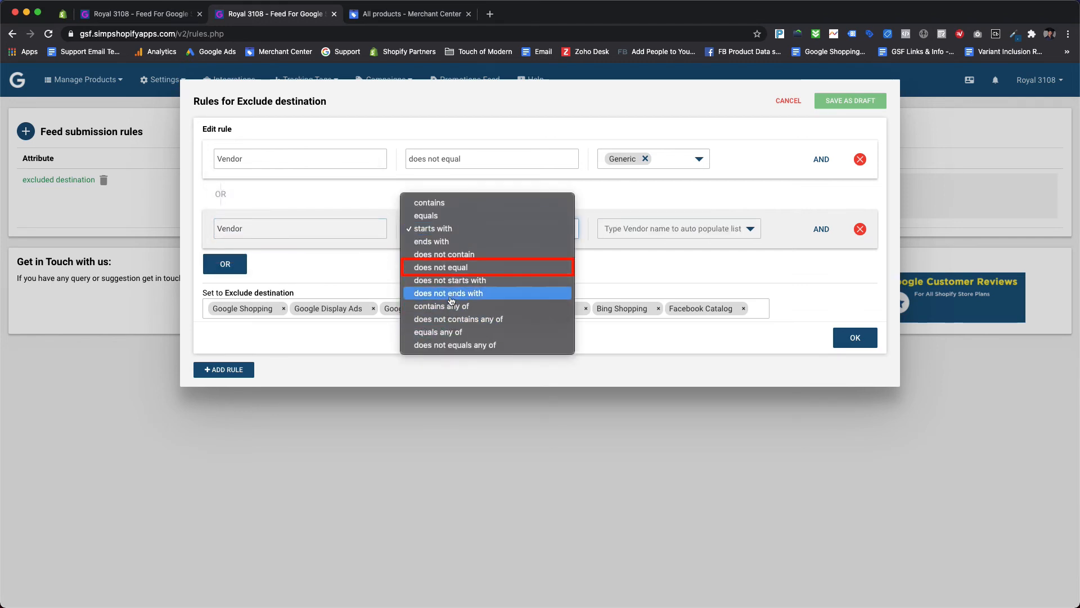
click(441, 268)
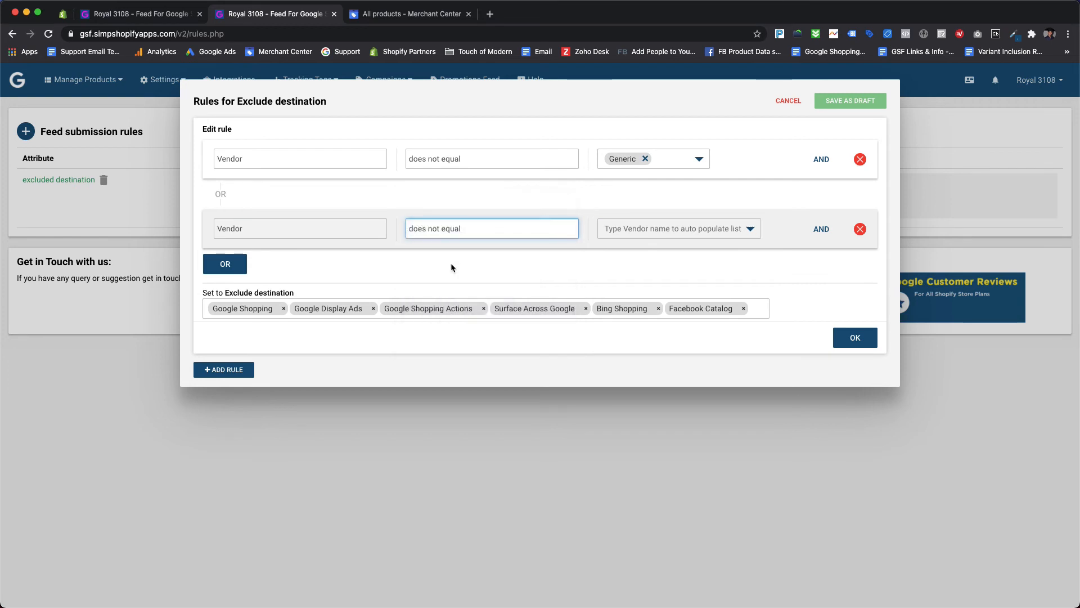
mouse_move(587, 224)
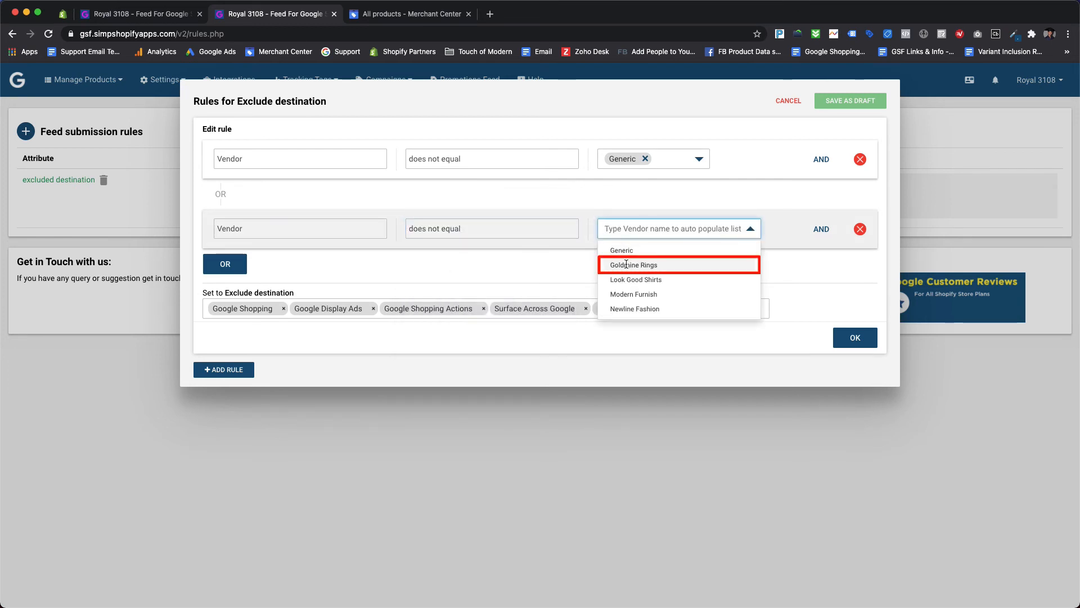
click(632, 265)
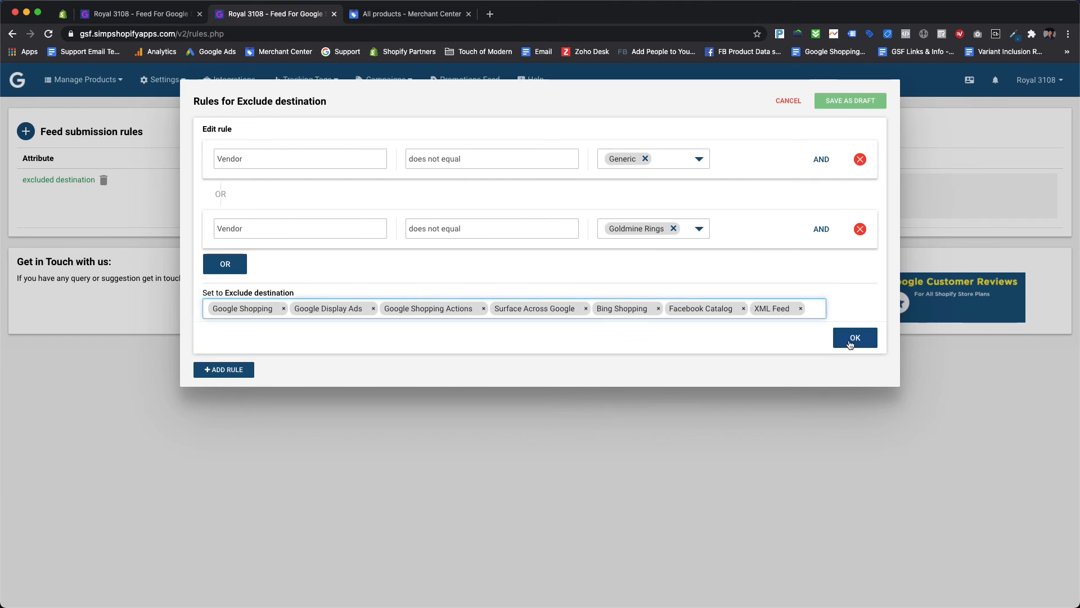
- Confirm the two-vendor rule, save it as draft, apply with 'Yes, Apply', and dismiss success
click(854, 337)
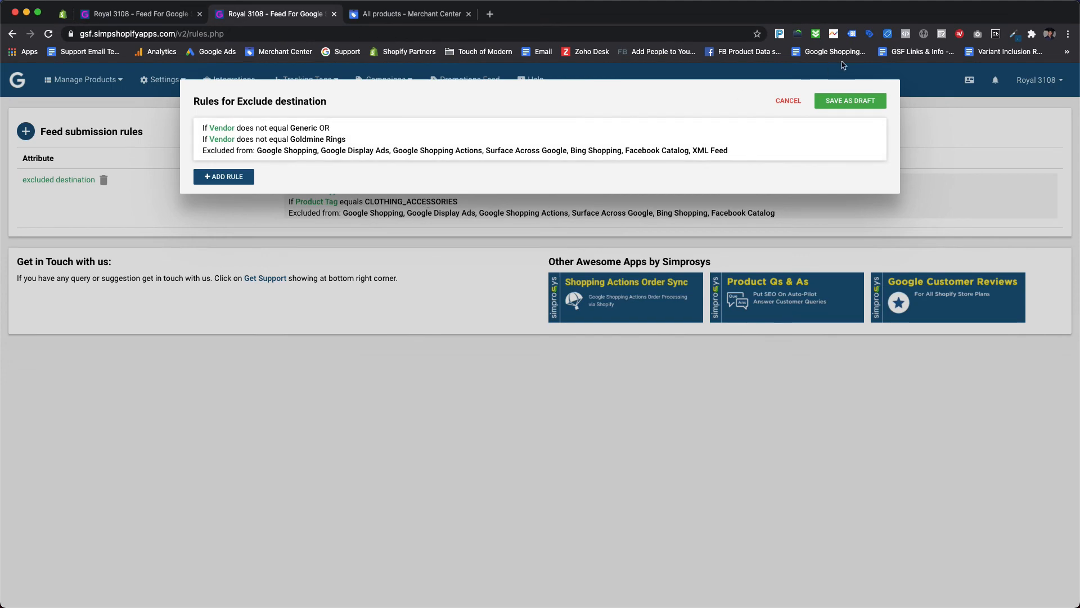
click(850, 101)
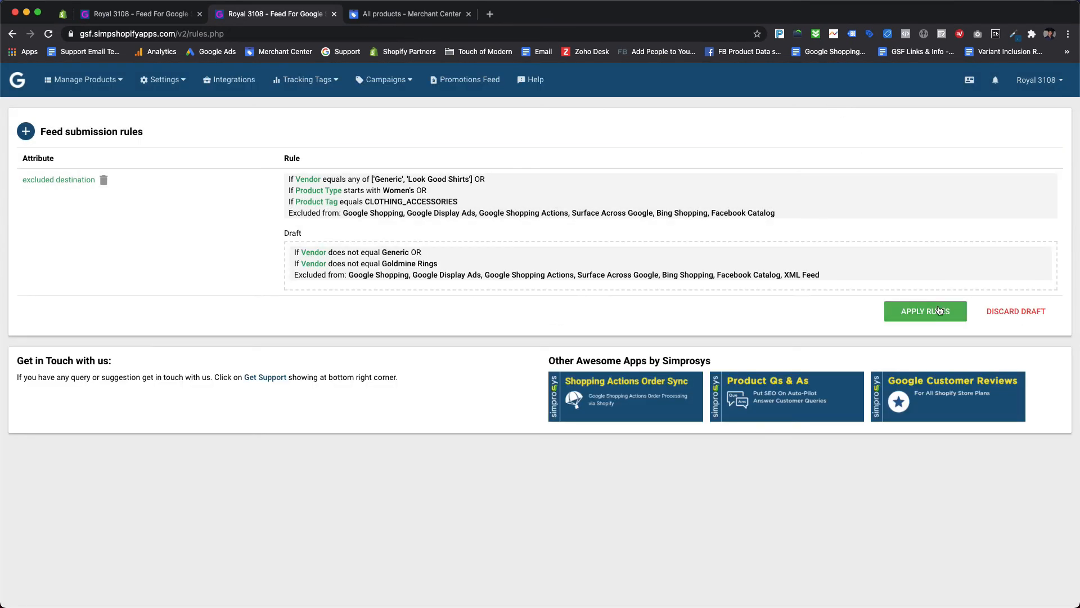
click(925, 310)
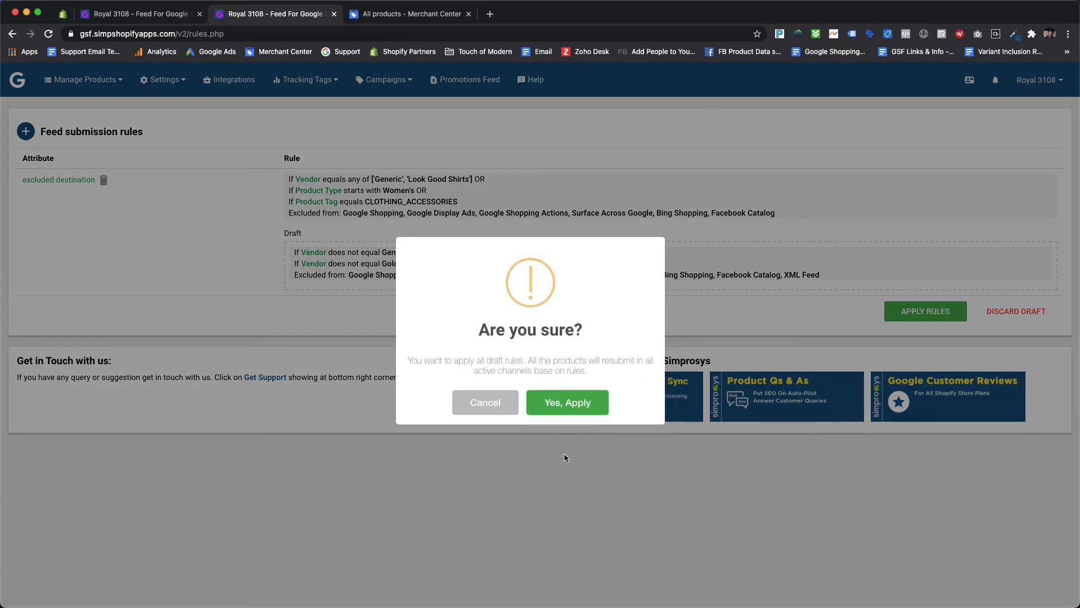
click(566, 402)
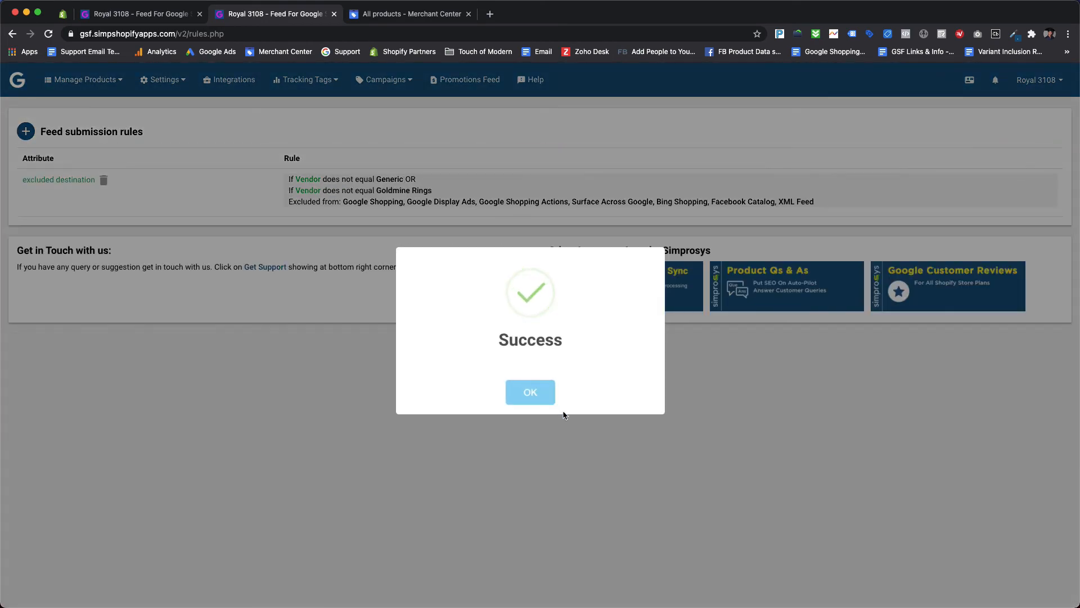
click(530, 392)
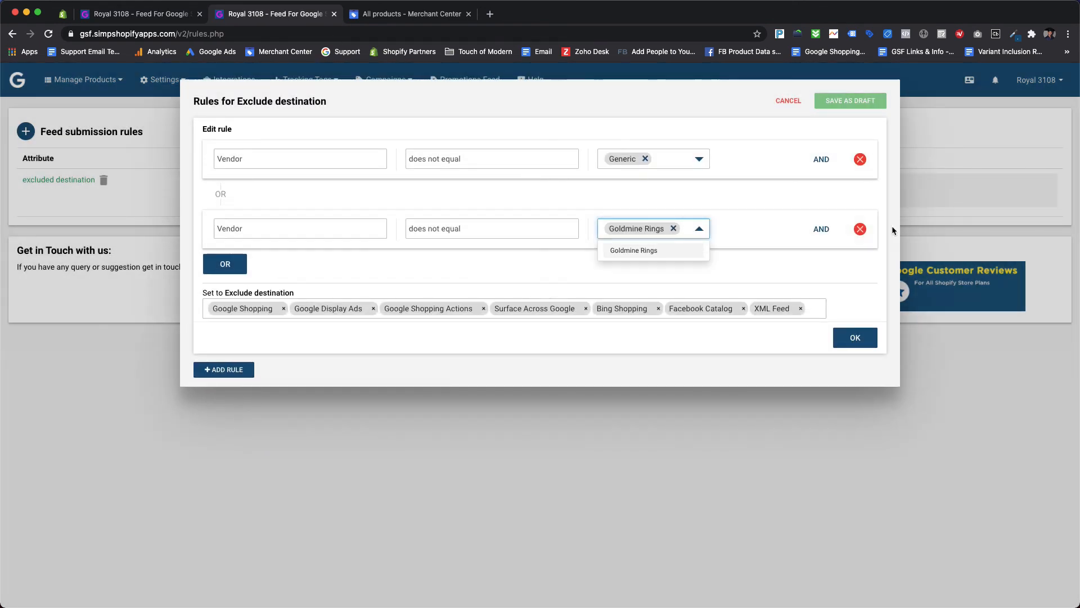
- Drop the Goldmine Rings condition and switch the Generic condition to does not equals any of
click(490, 228)
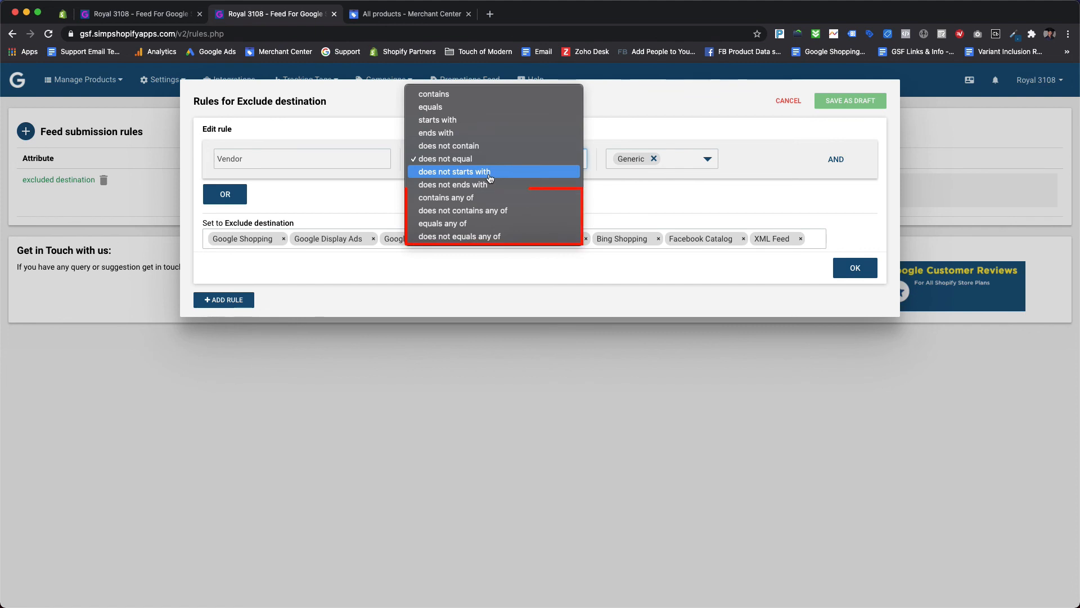
mouse_move(482, 236)
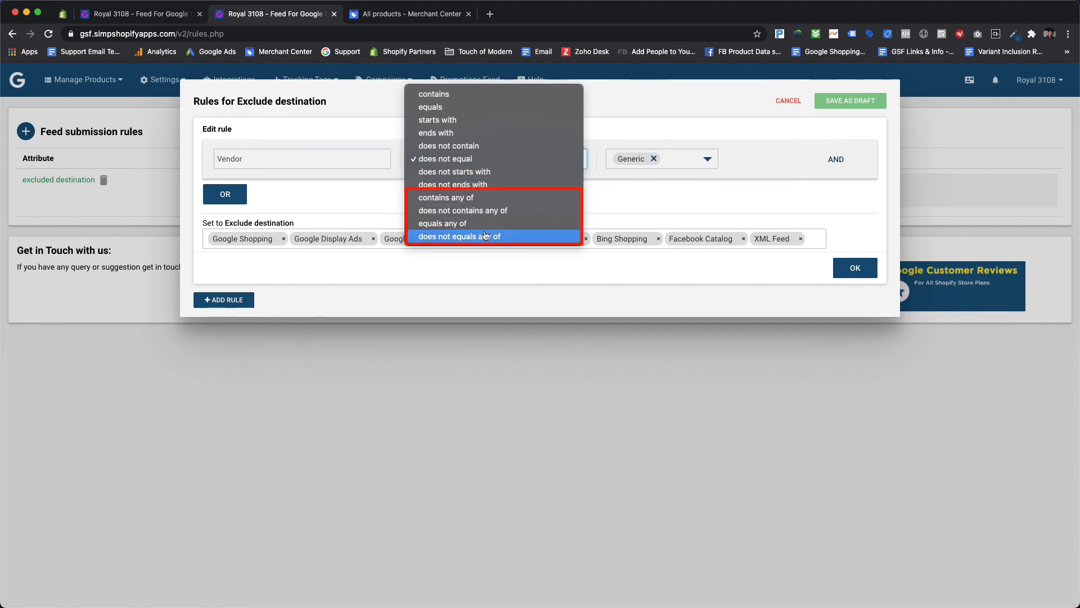
click(445, 159)
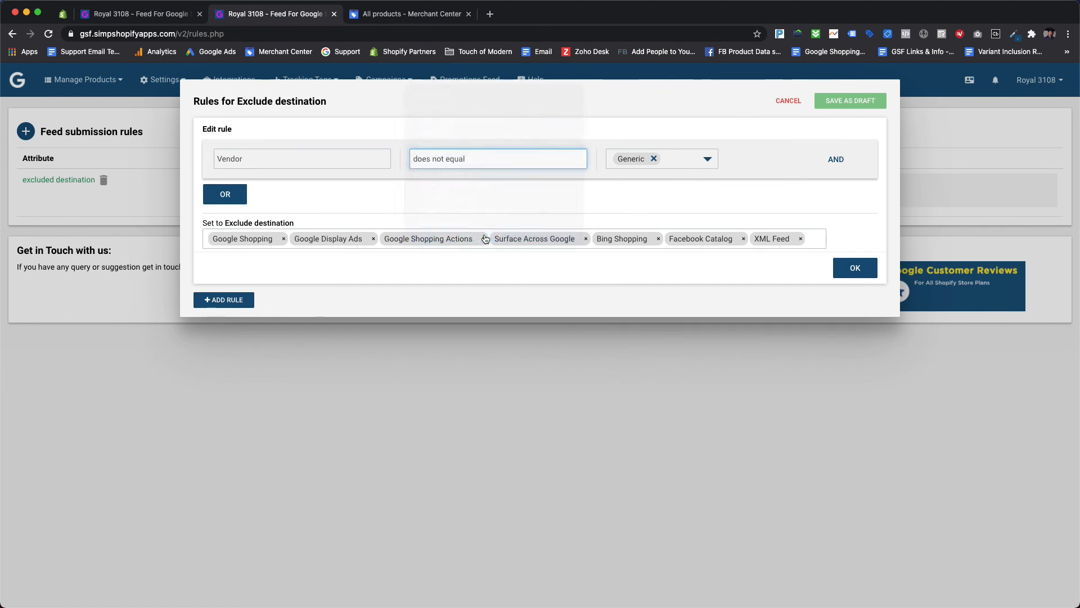
click(662, 159)
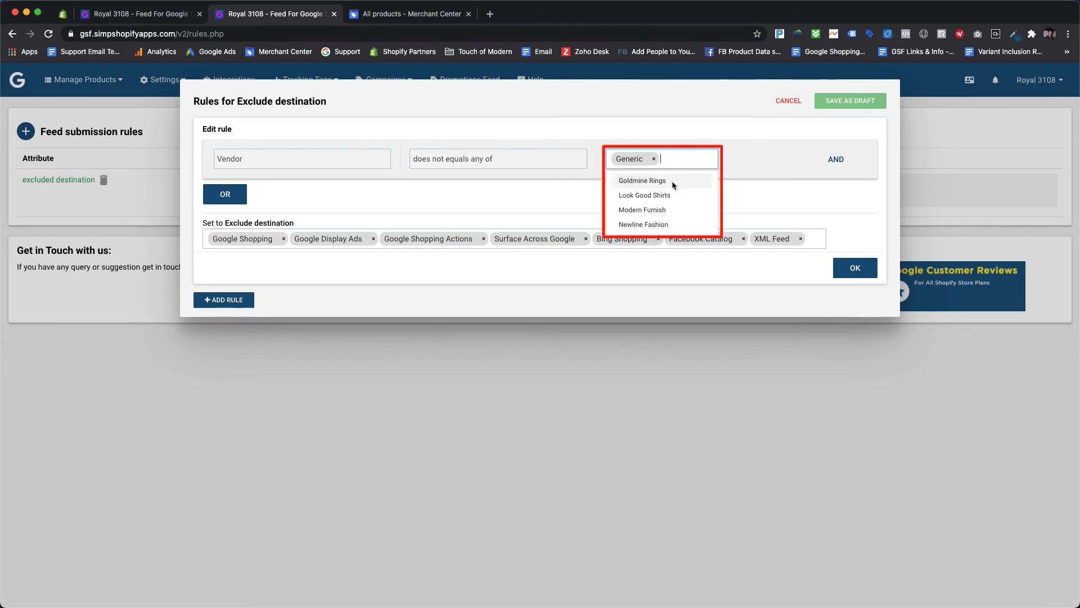